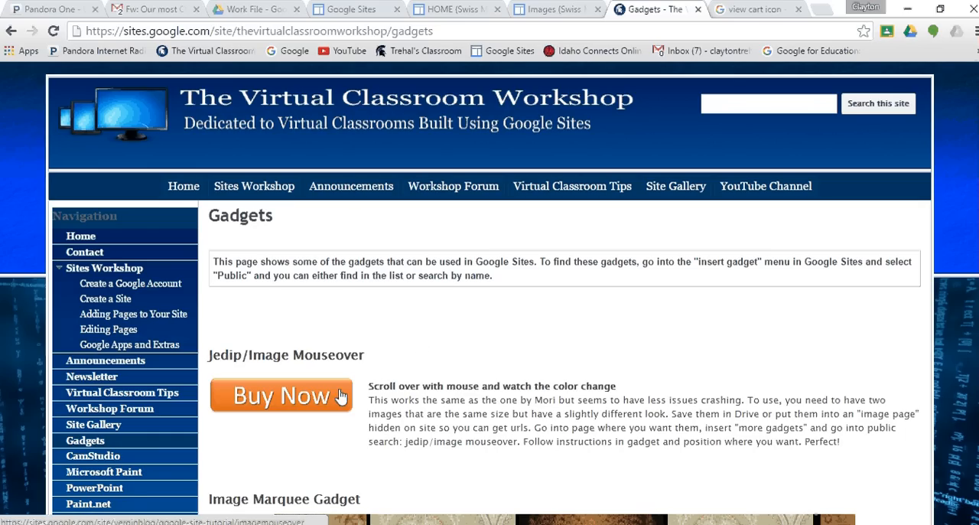
mouse_move(492, 330)
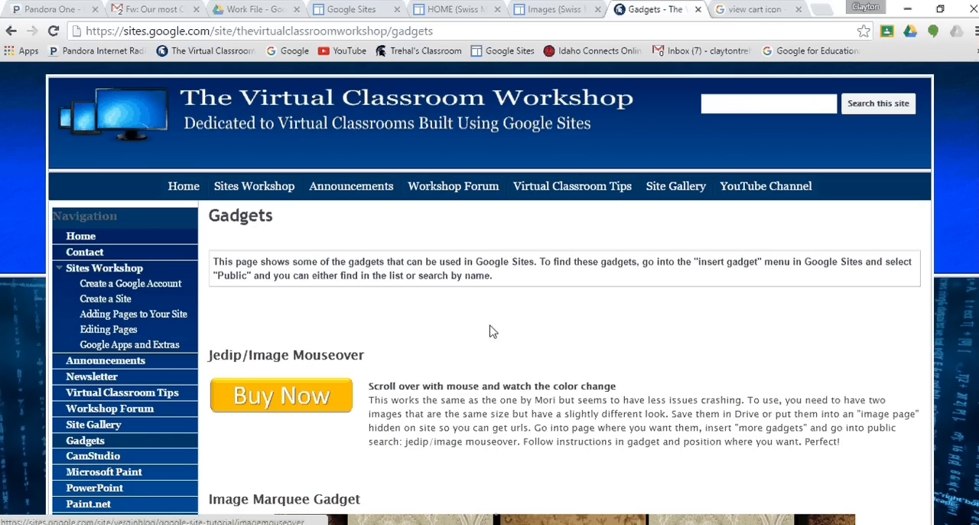
mouse_move(344, 411)
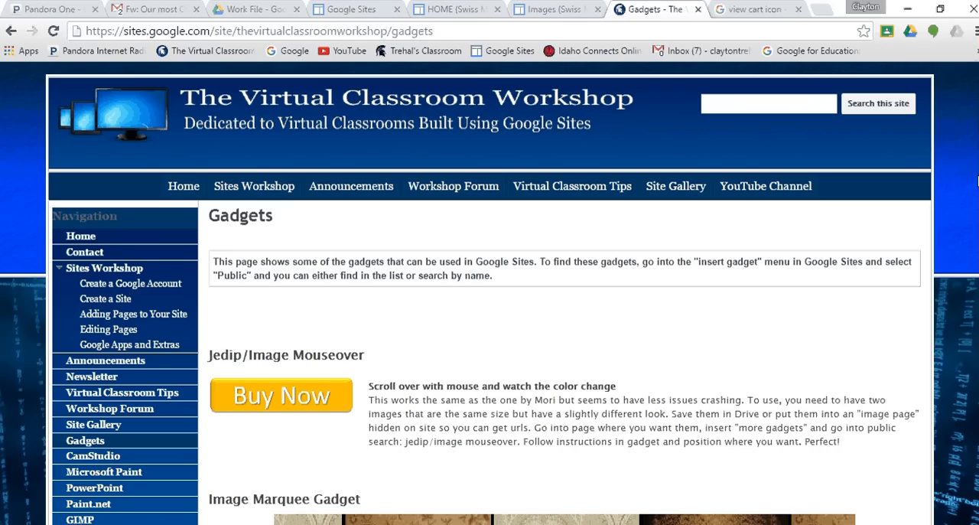
Switch to the Swiss Made home page tab and scroll through its cart link, hero image and brand tiles
scroll(down, 3)
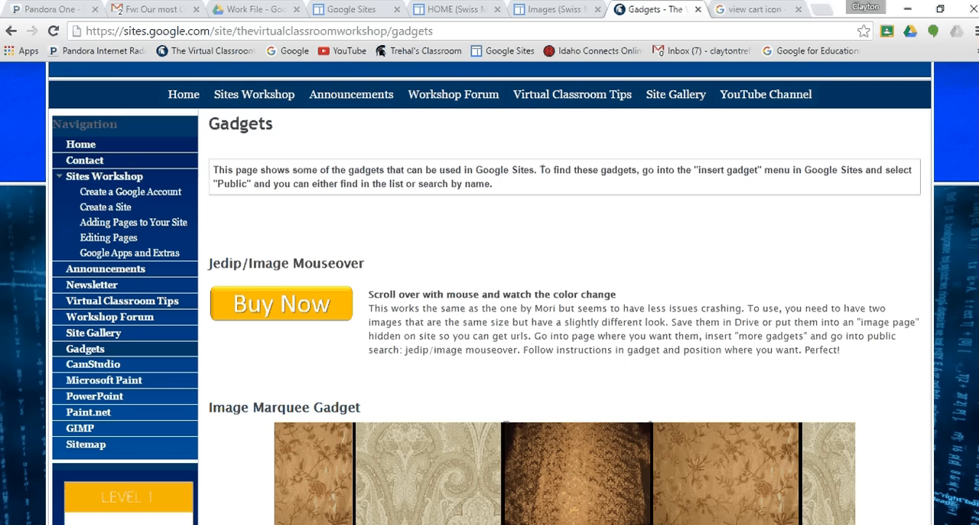
scroll(down, 3)
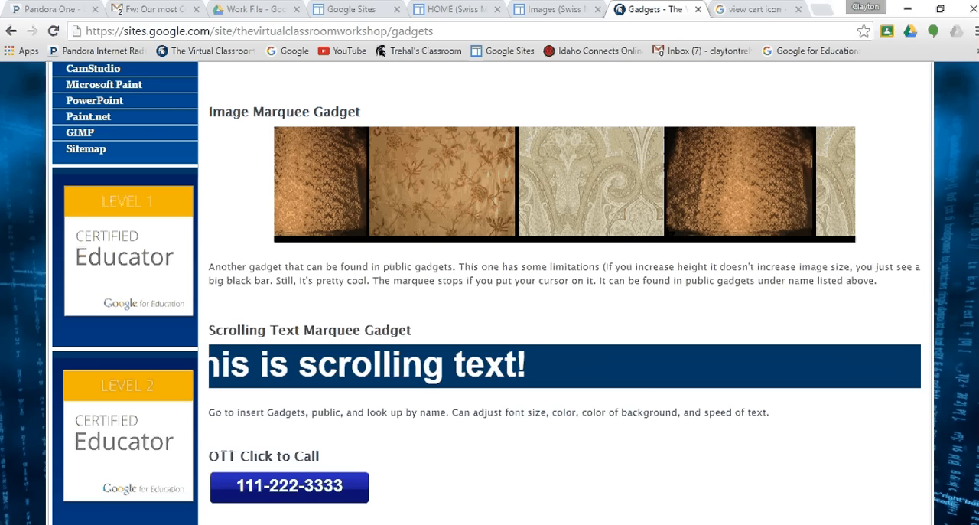
scroll(down, 3)
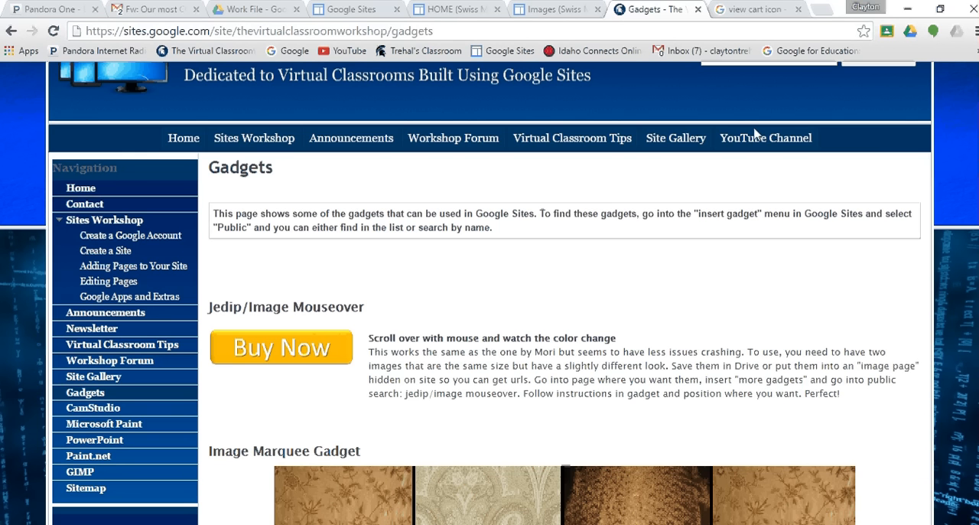
click(456, 9)
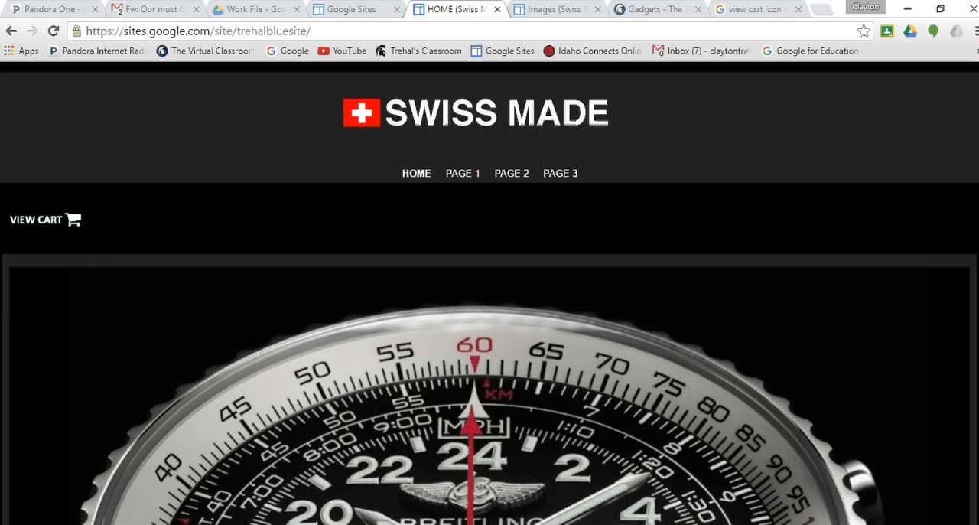
scroll(down, 3)
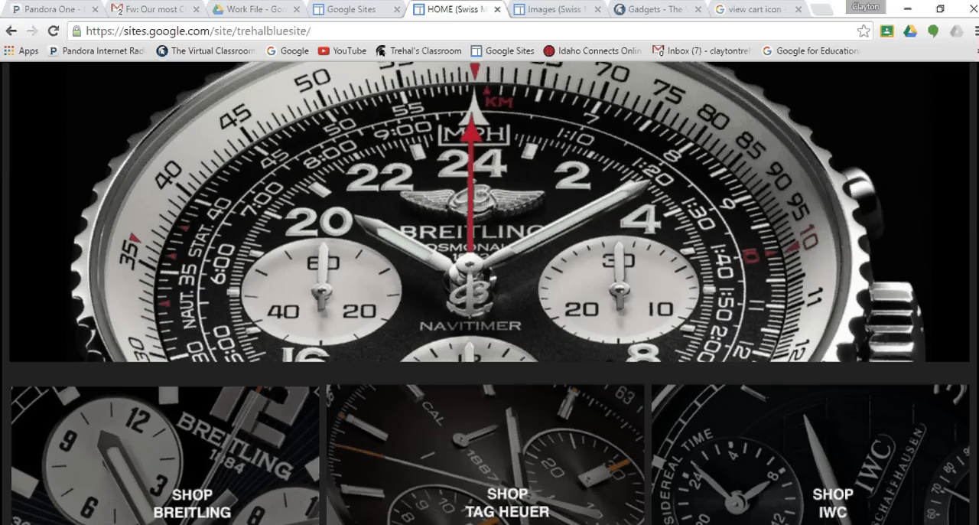
scroll(down, 3)
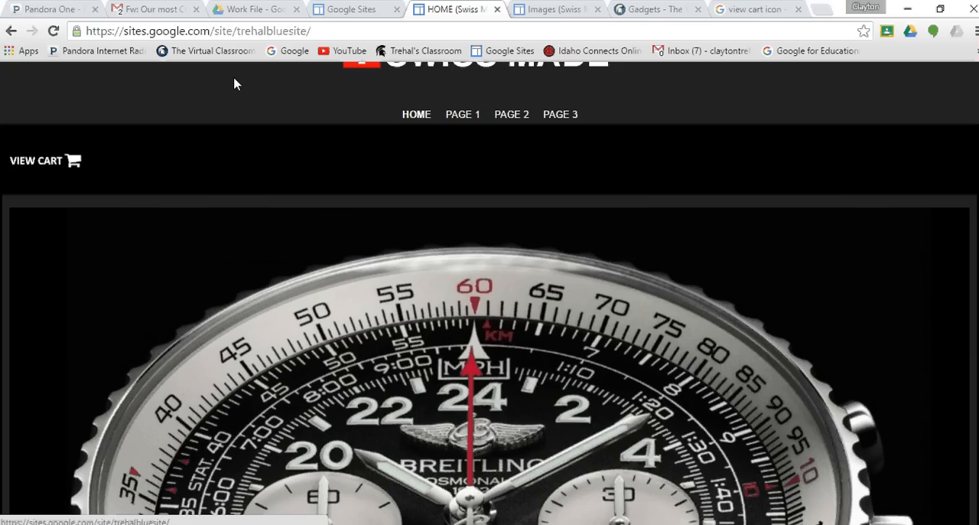
mouse_move(37, 160)
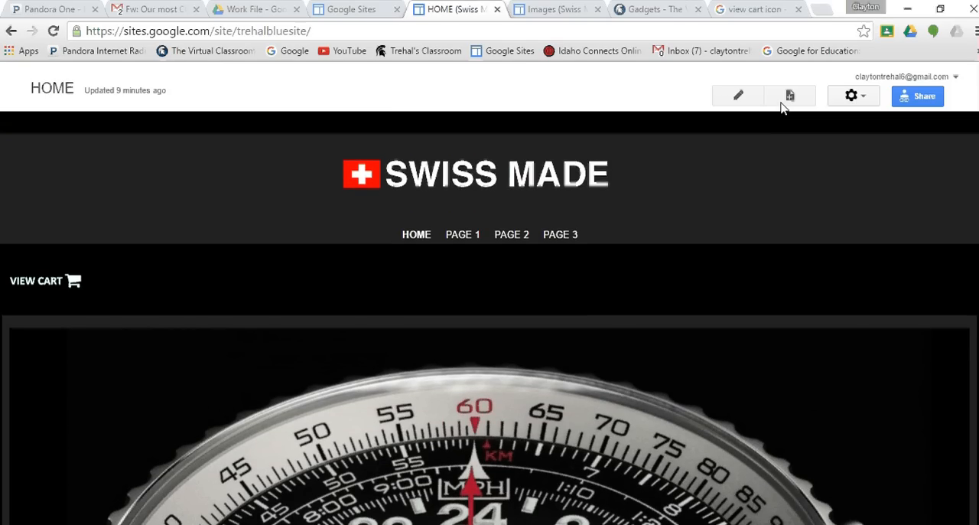
Edit the home page and delete the third Mouseover Image Button gadget, leaving two
click(738, 95)
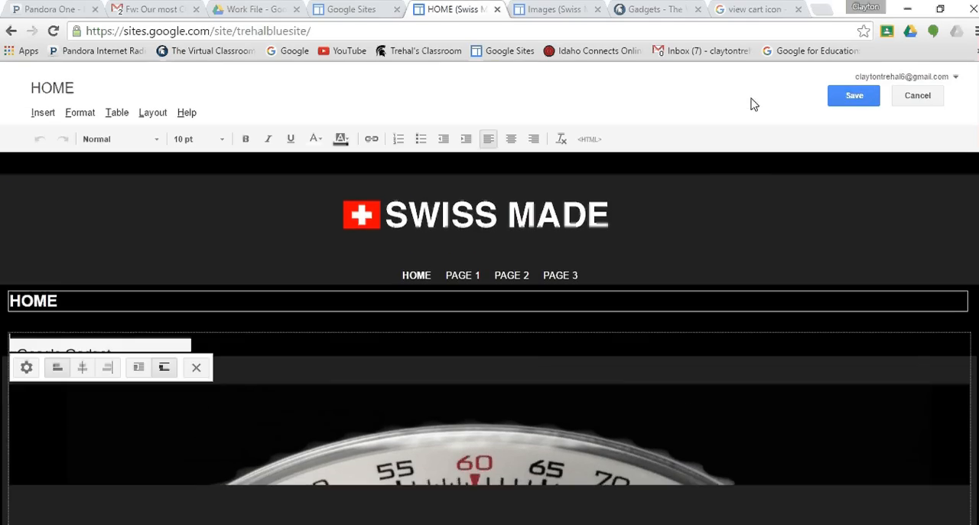
scroll(down, 3)
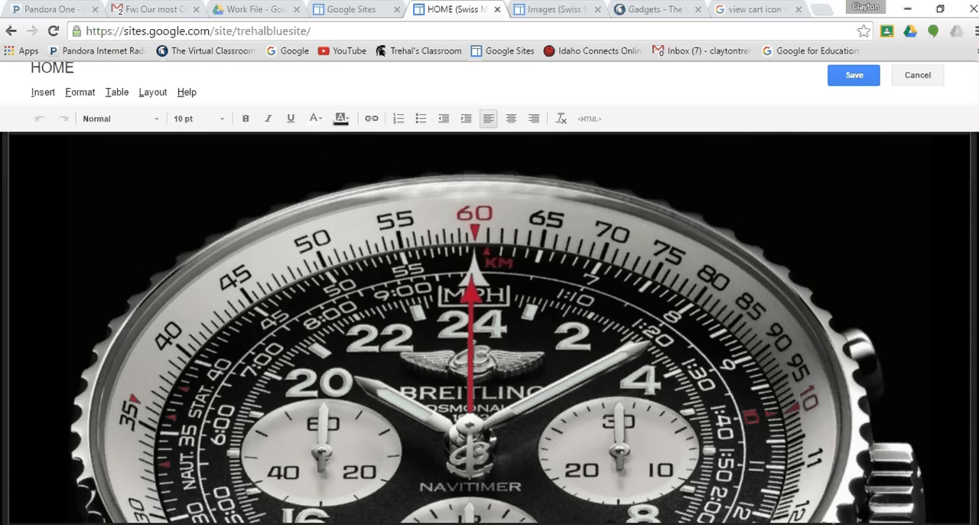
scroll(down, 3)
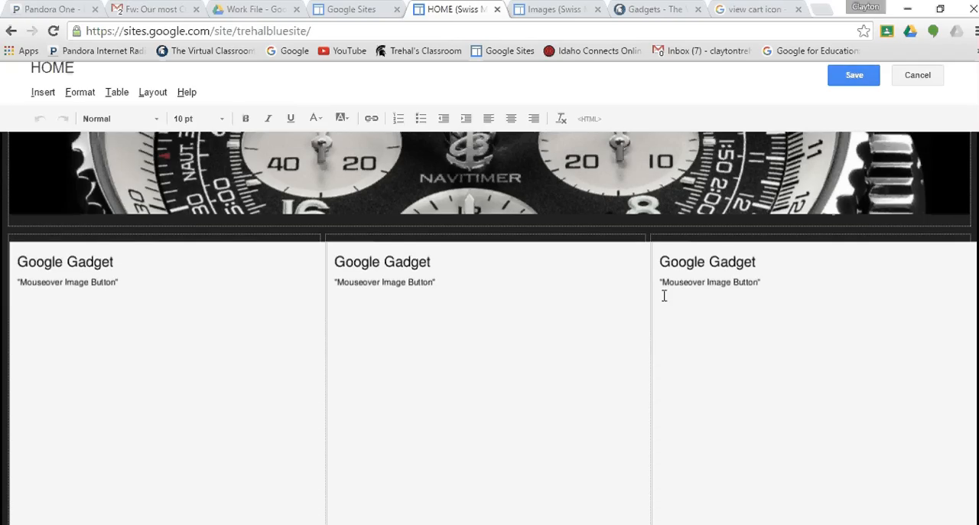
mouse_move(771, 291)
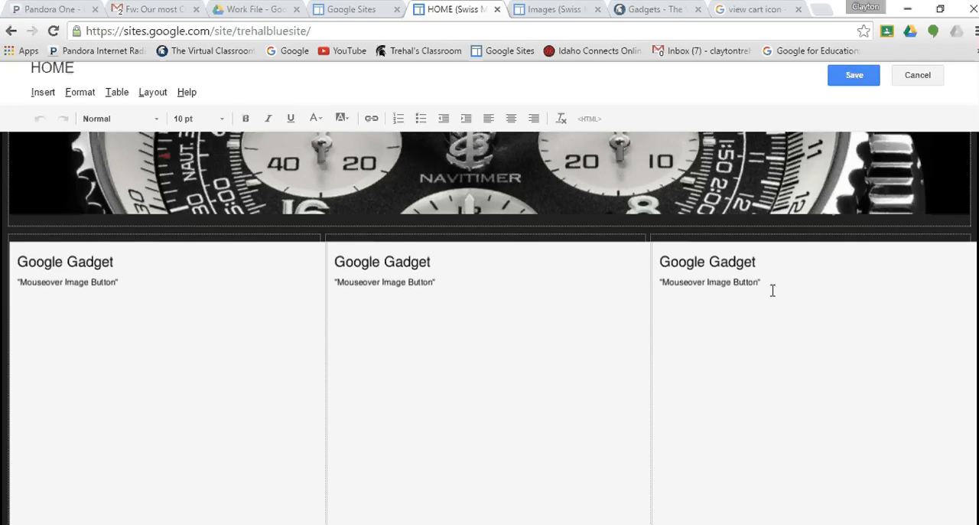
mouse_move(951, 298)
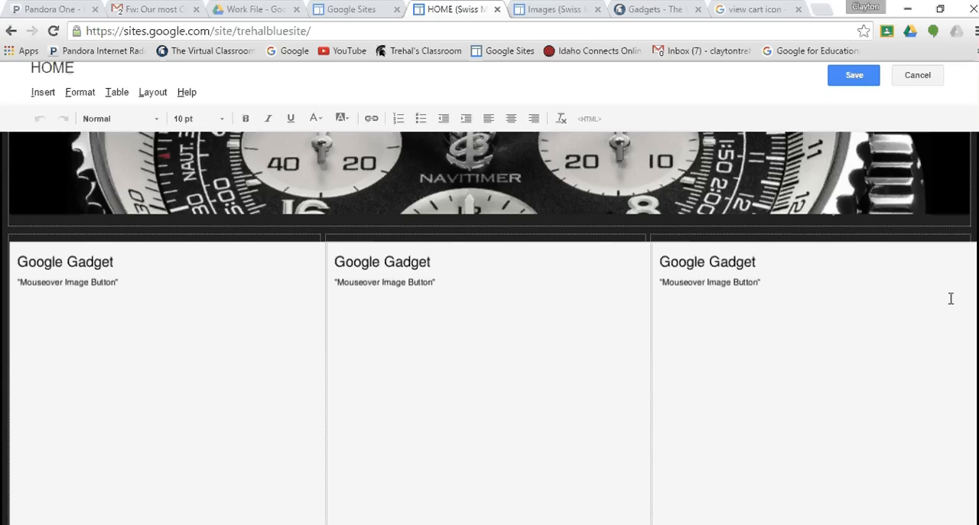
click(812, 260)
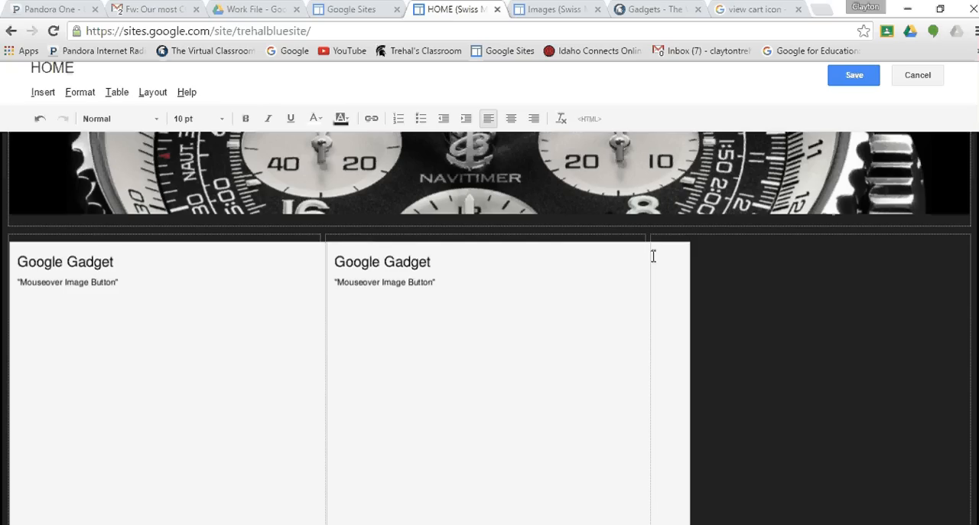
mouse_move(300, 218)
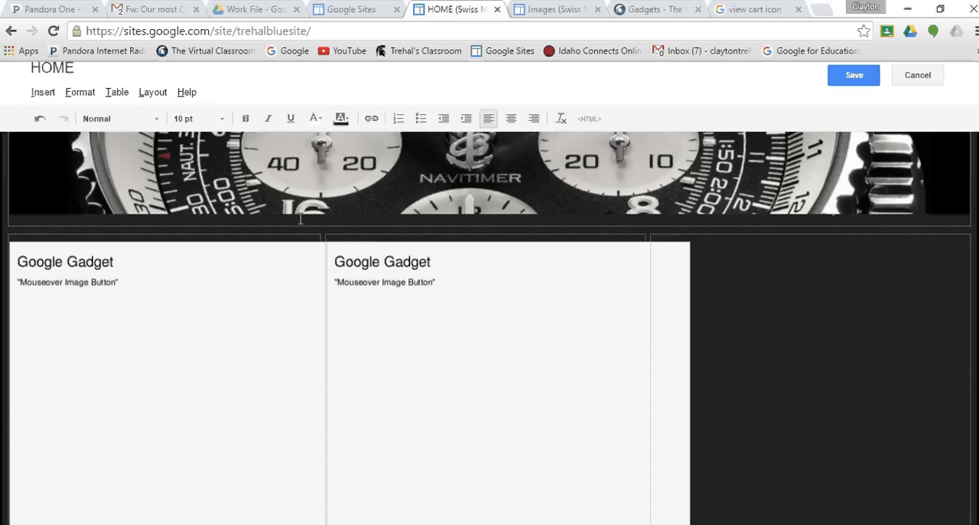
mouse_move(42, 92)
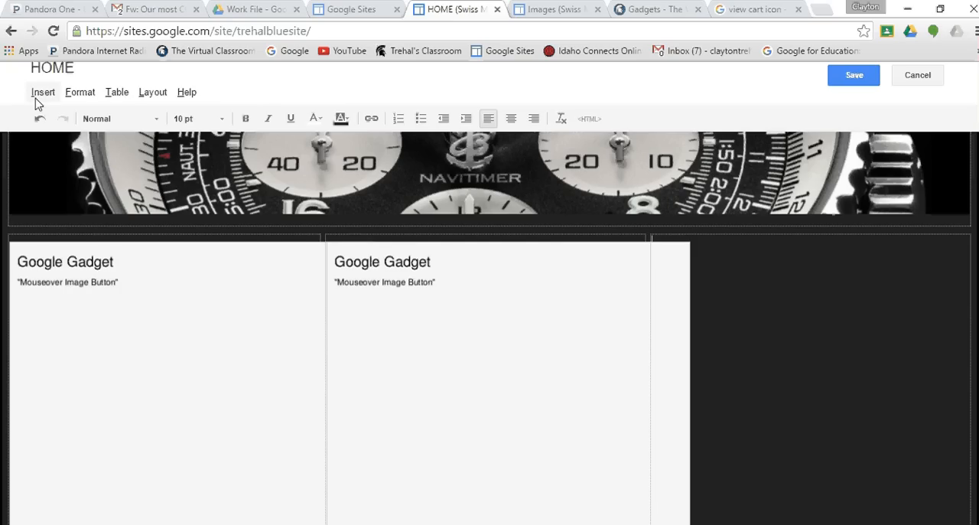
Search the public gadget gallery for 'Mouseover Image Button' via Insert > More gadgets
click(43, 91)
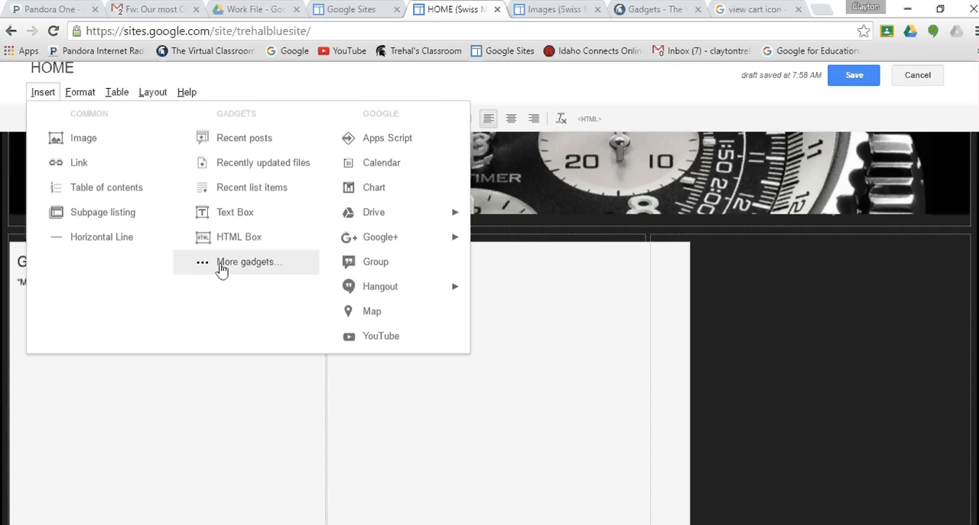
click(248, 261)
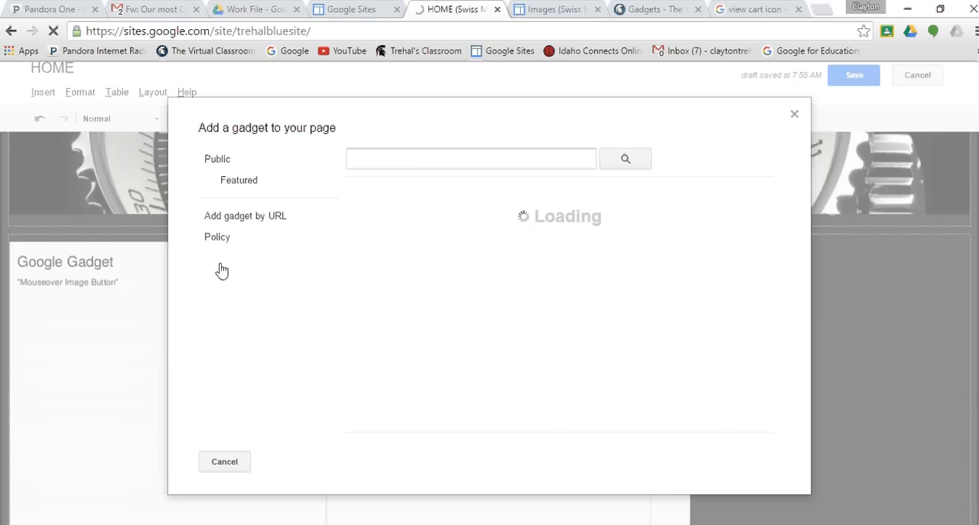
click(217, 160)
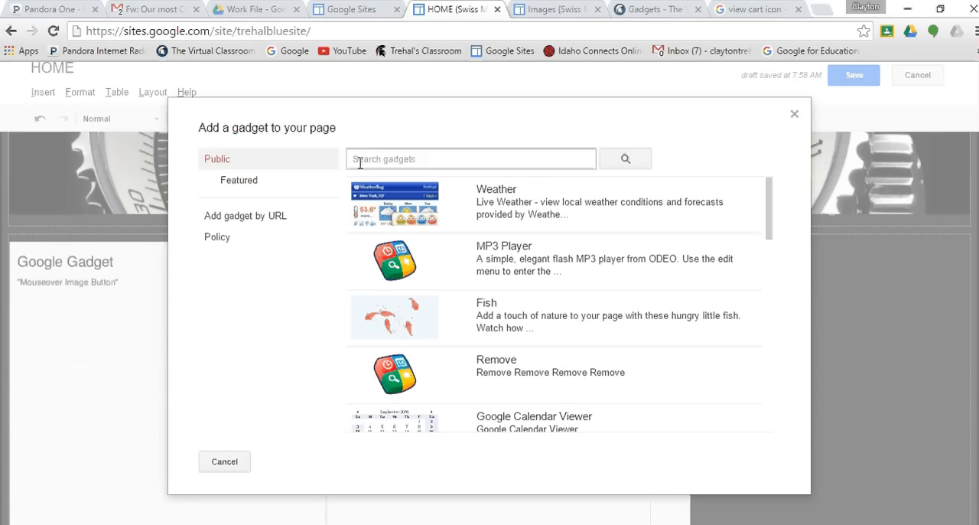
text(M)
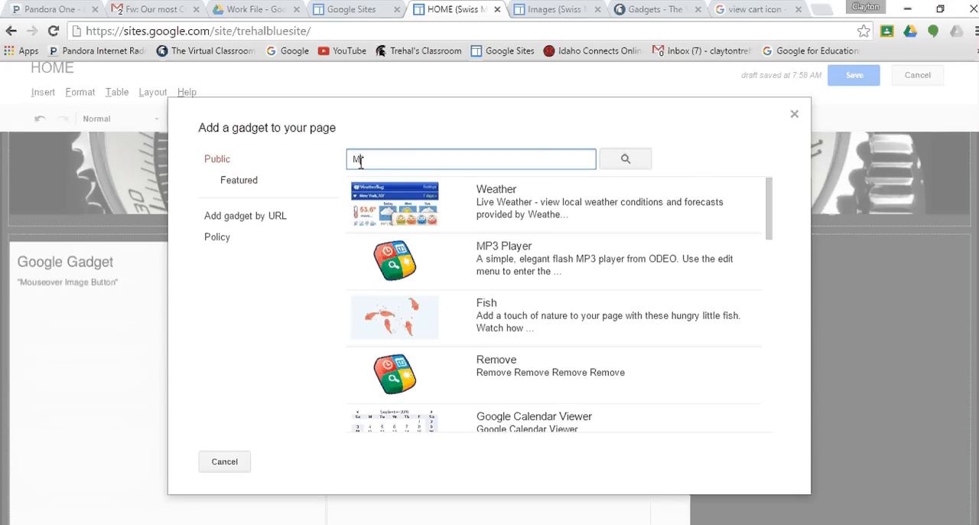
text(Mouseover Image Button)
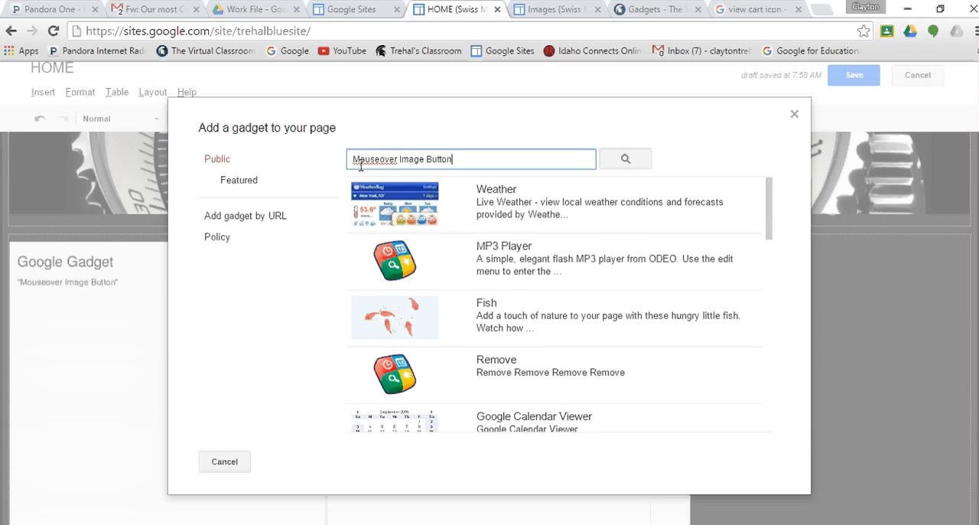
click(624, 160)
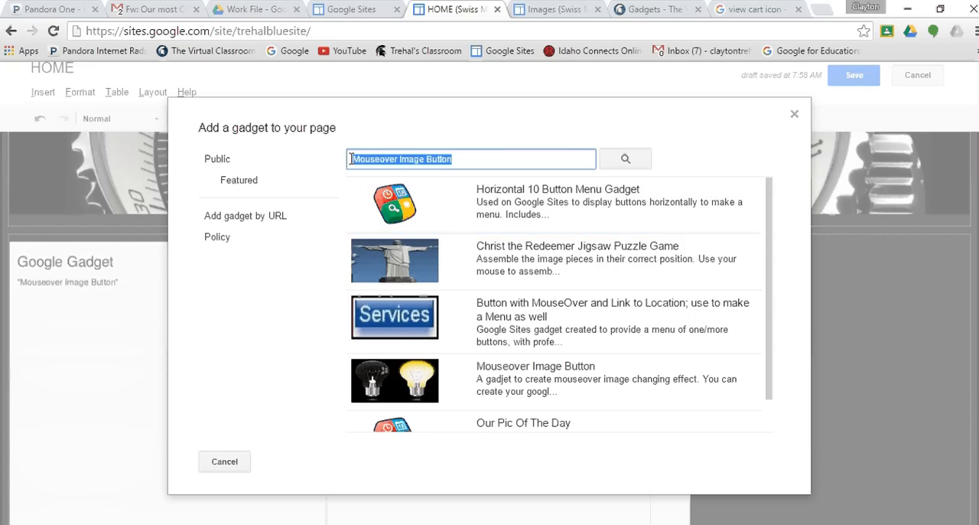
text(Jedip)
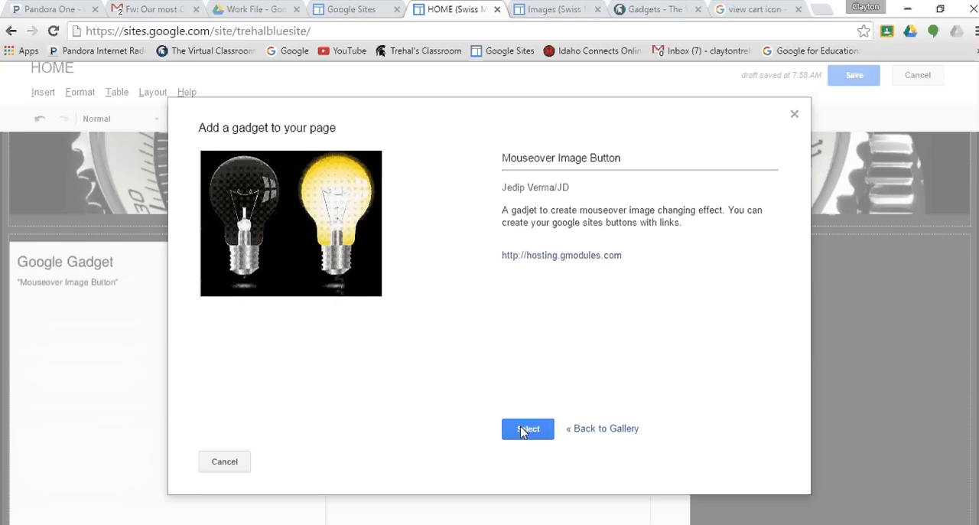
Select the Mouseover Image Button gadget to bring up its empty settings form
click(528, 429)
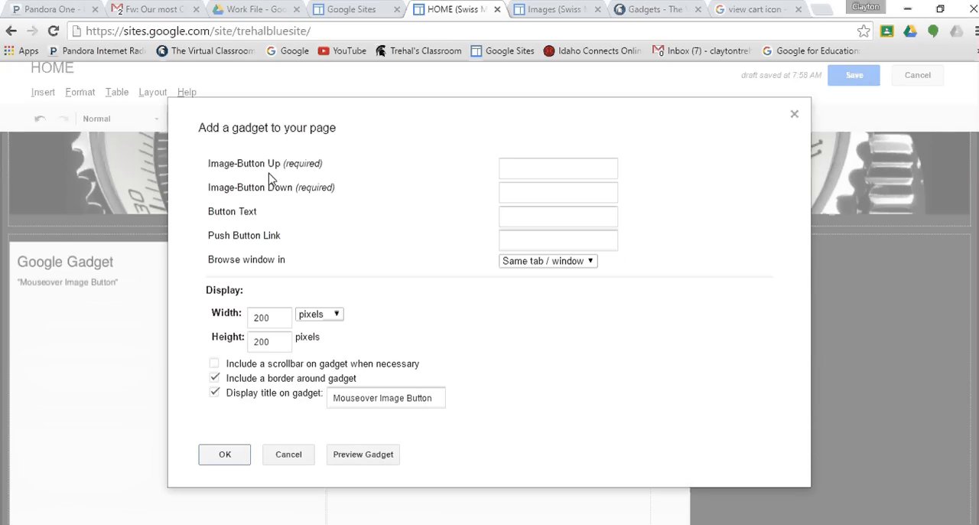
mouse_move(297, 160)
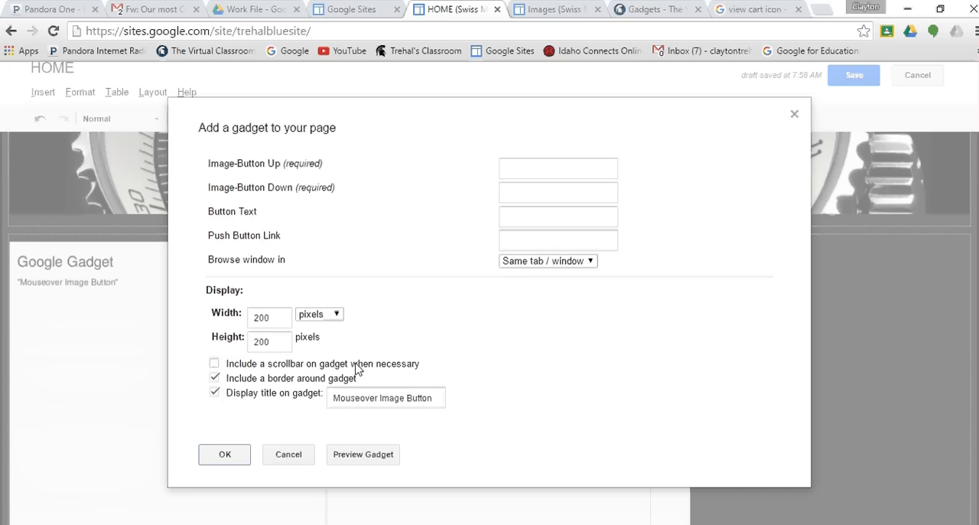
mouse_move(422, 300)
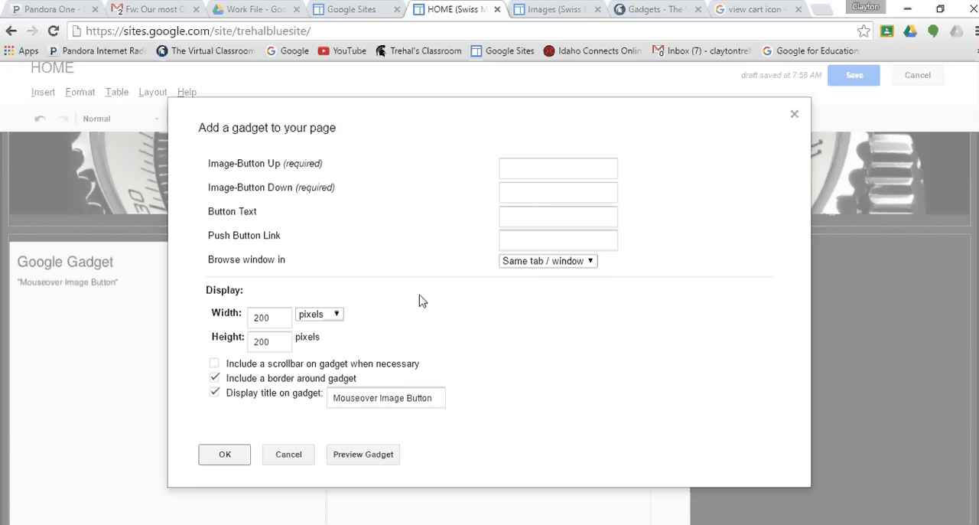
mouse_move(538, 22)
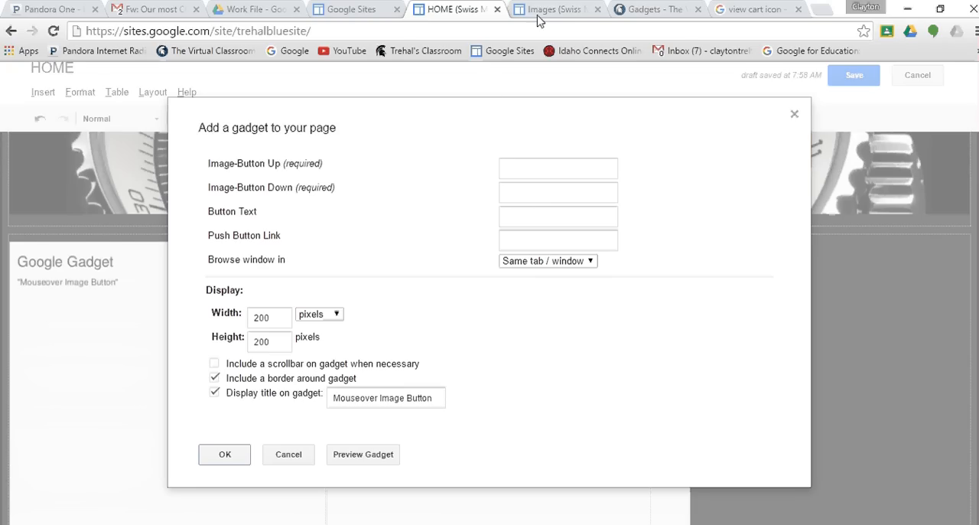
Switch to the Images page tab and scroll to the Shop Breitling, Tag Heuer and IWC button images
click(551, 9)
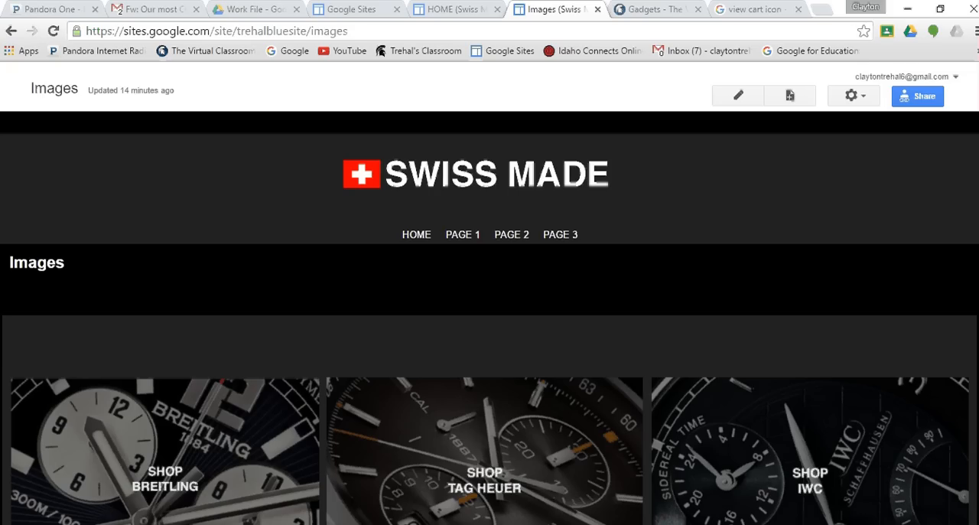
scroll(down, 3)
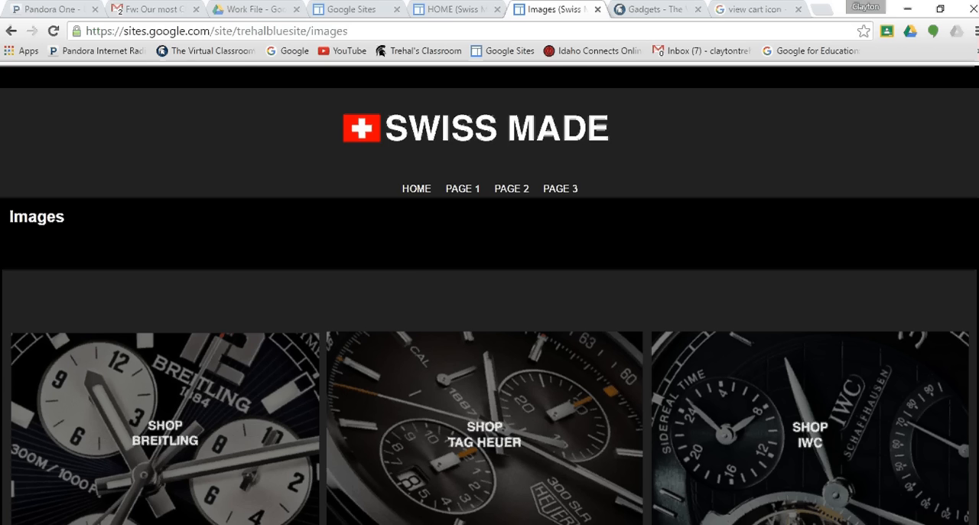
scroll(down, 3)
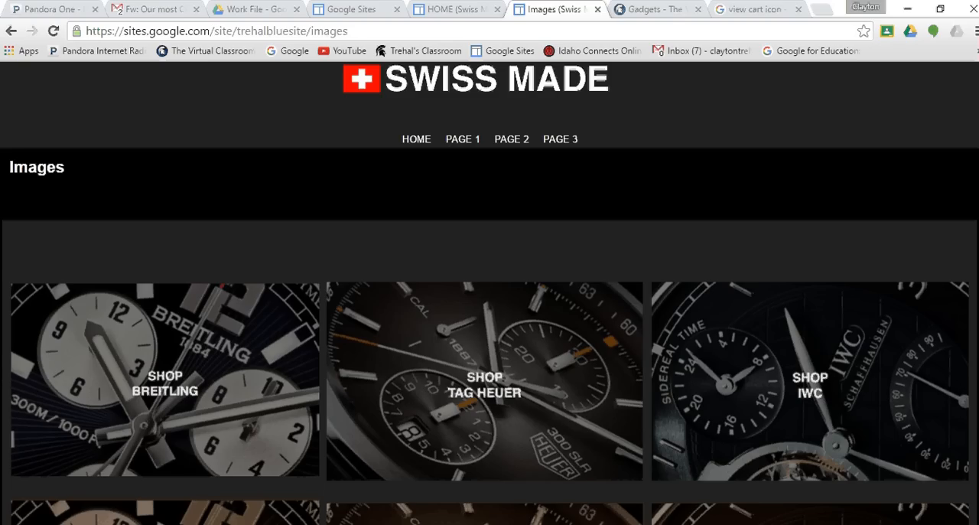
scroll(down, 3)
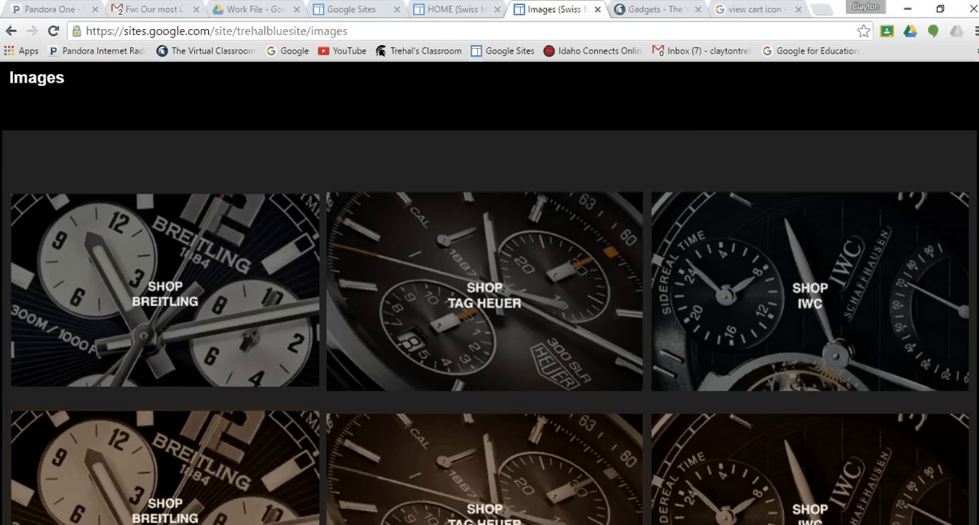
scroll(down, 3)
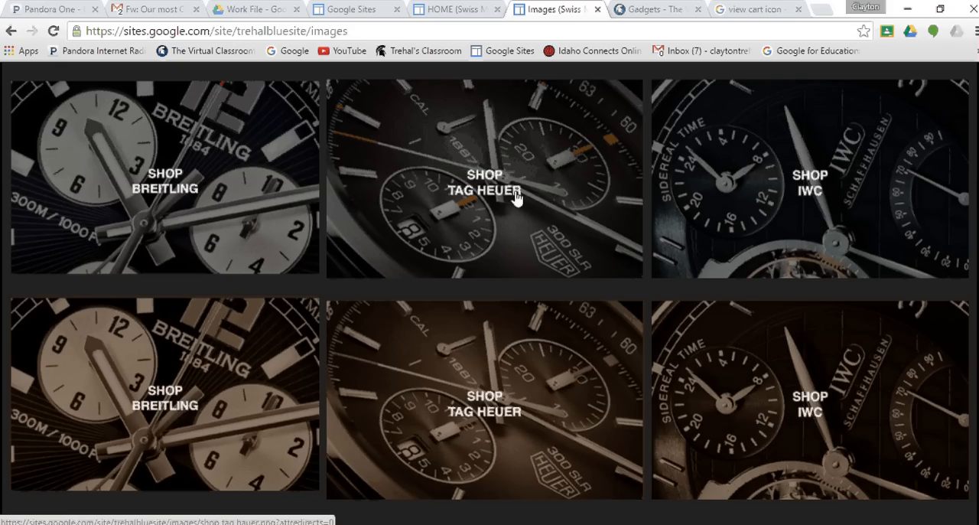
mouse_move(532, 379)
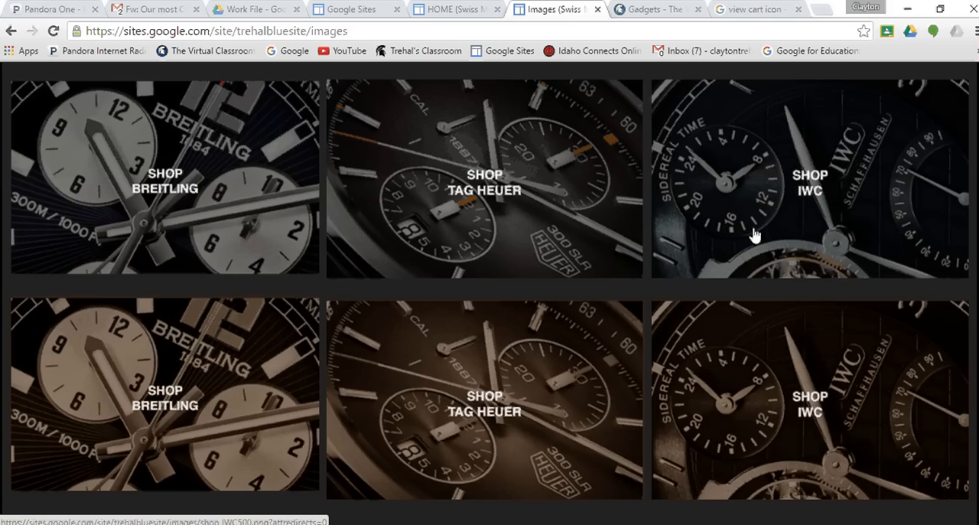
mouse_move(792, 383)
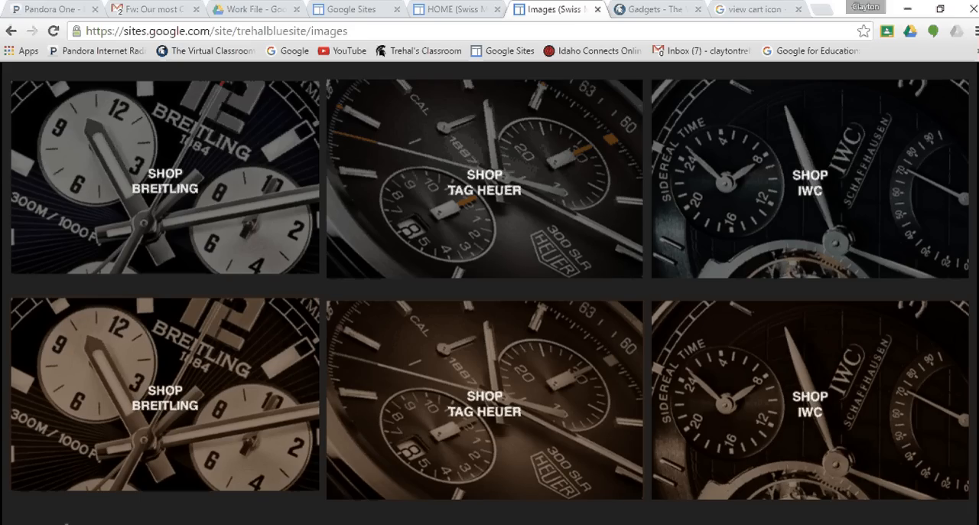
scroll(down, 3)
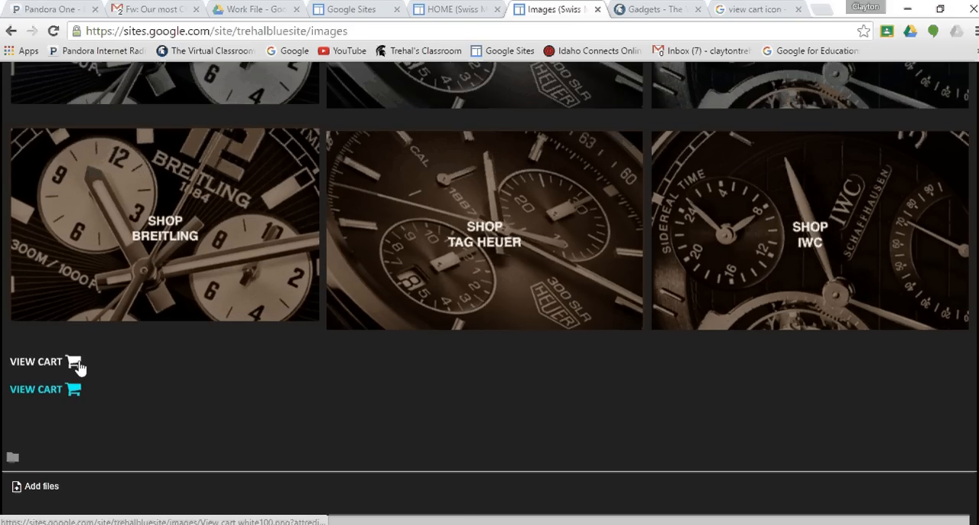
mouse_move(39, 367)
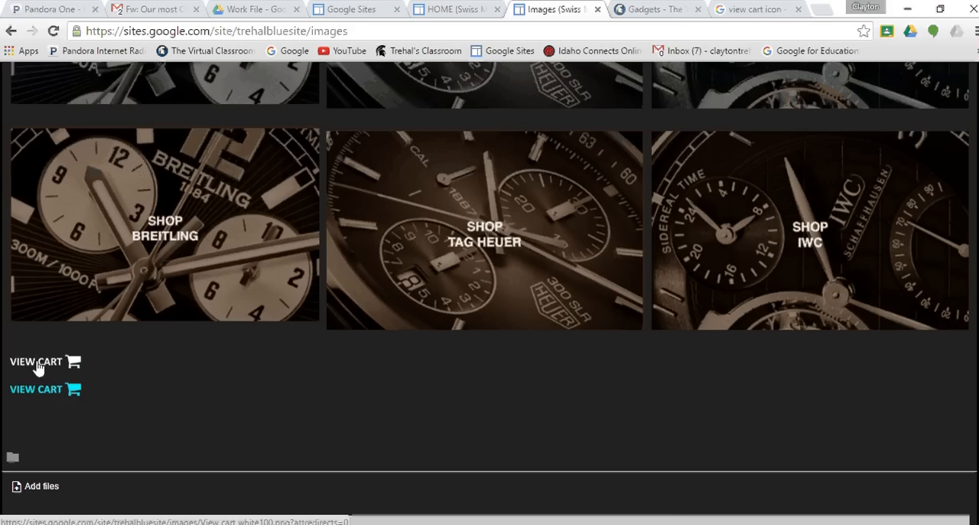
mouse_move(30, 395)
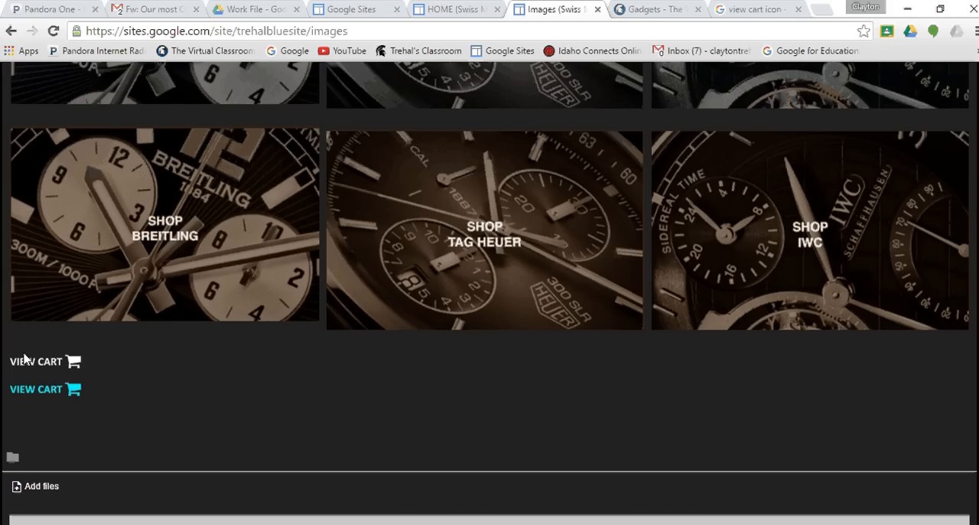
mouse_move(793, 407)
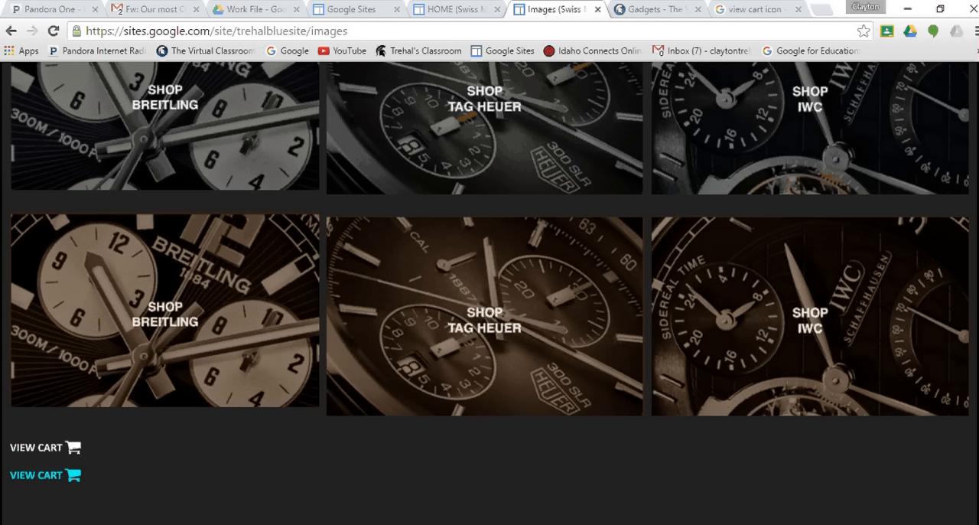
scroll(up, 3)
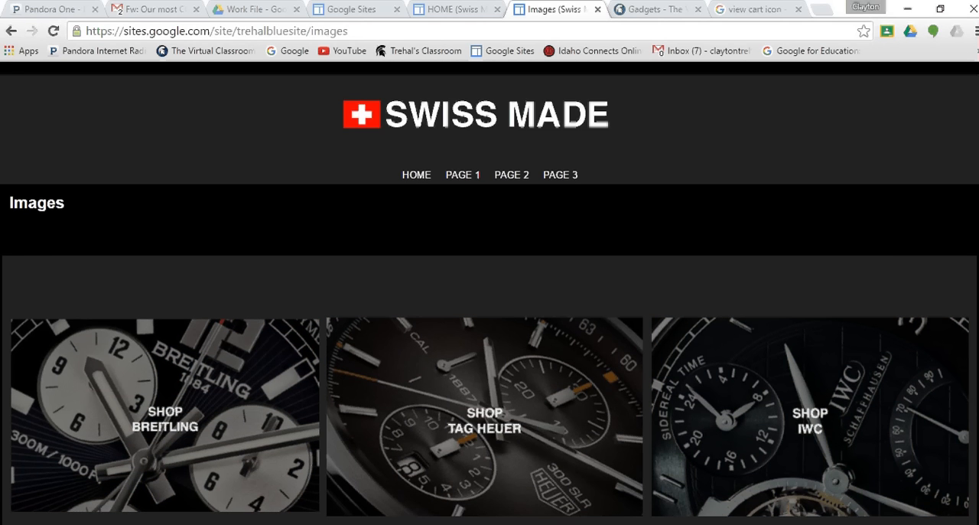
Scroll the Images page before returning to the home page's gadget form
scroll(down, 3)
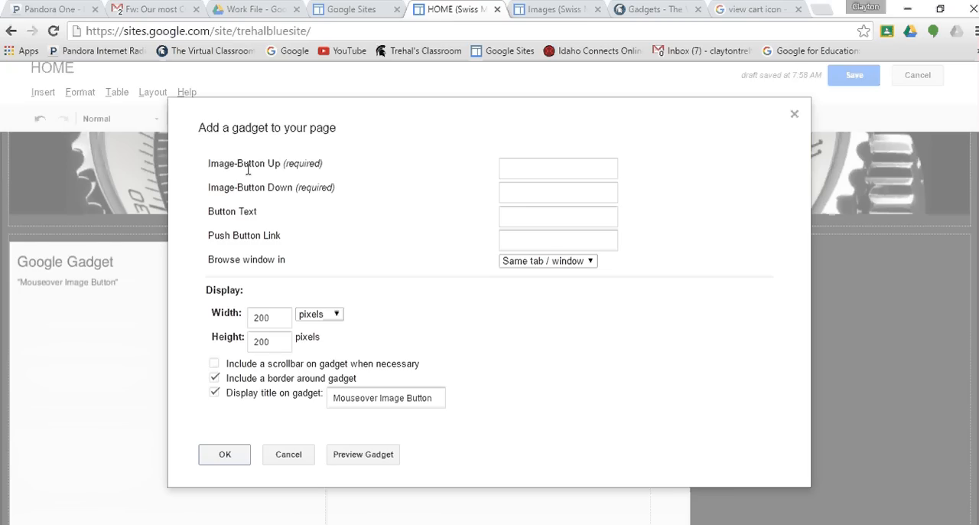
mouse_move(551, 23)
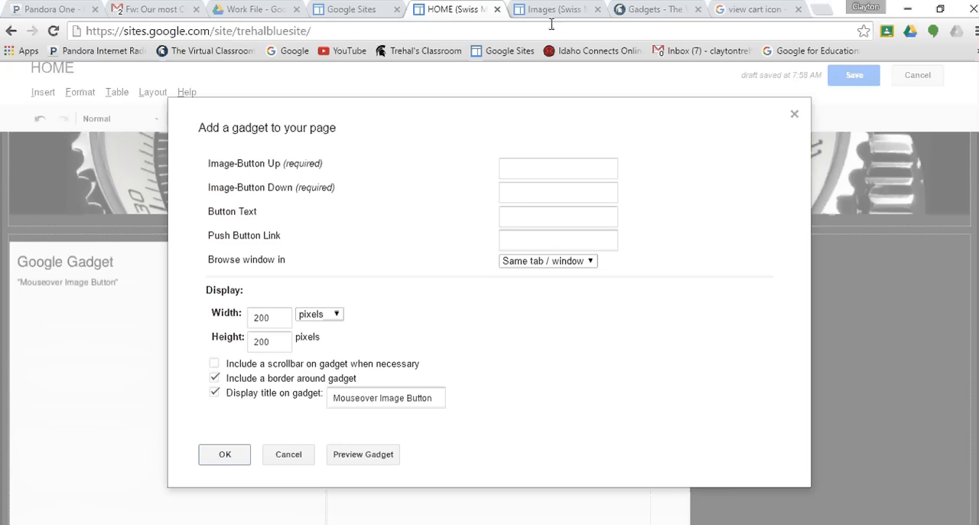
mouse_move(547, 9)
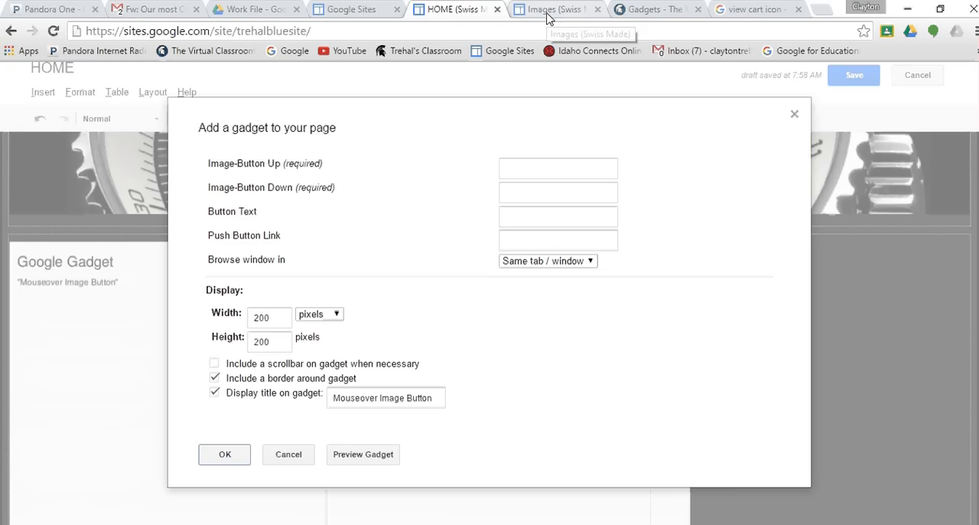
Fill the Image-Button Up and Down addresses, the Down one using the copied 'IWC sepia500.png' image URL
click(554, 9)
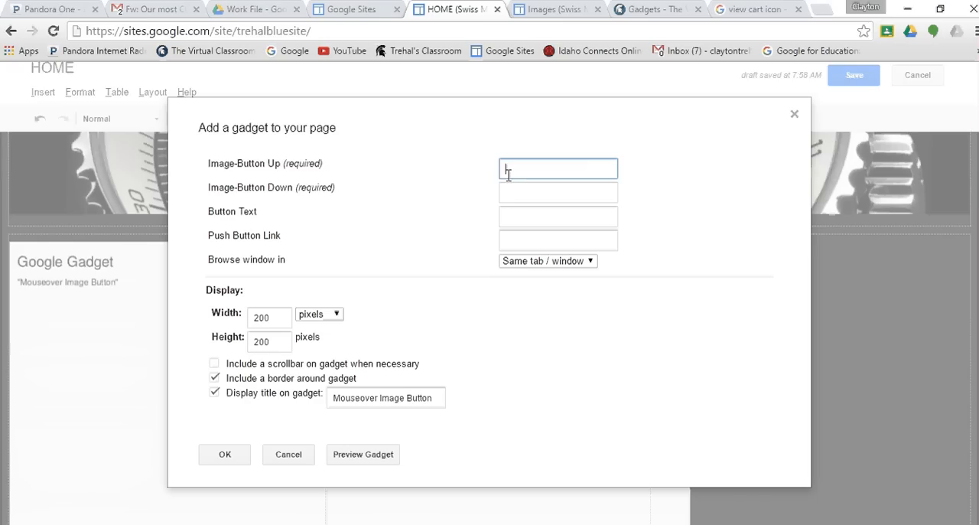
text(https://sites.google.com/site)
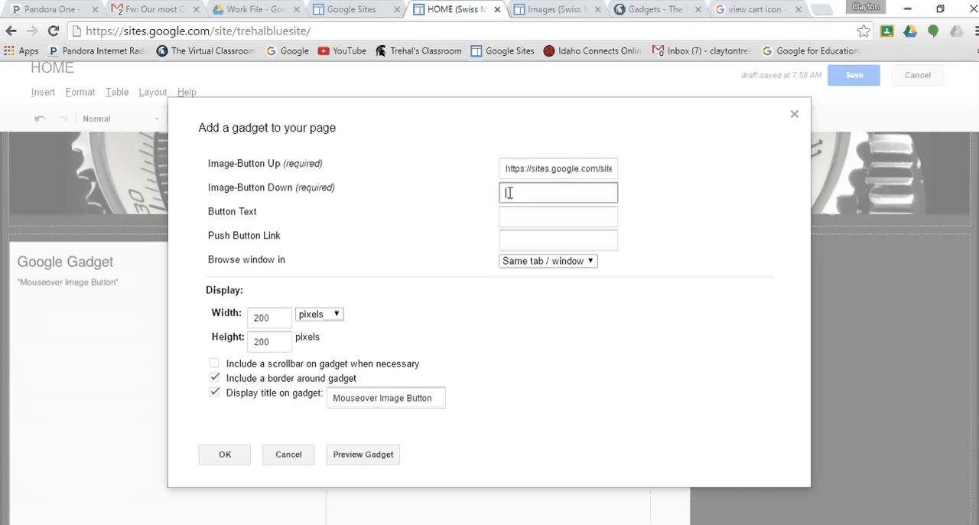
click(554, 9)
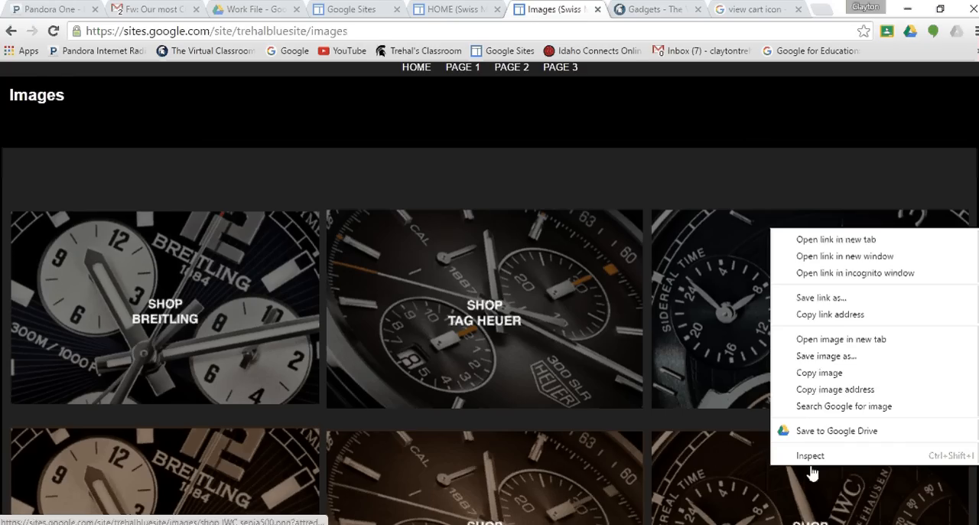
click(811, 400)
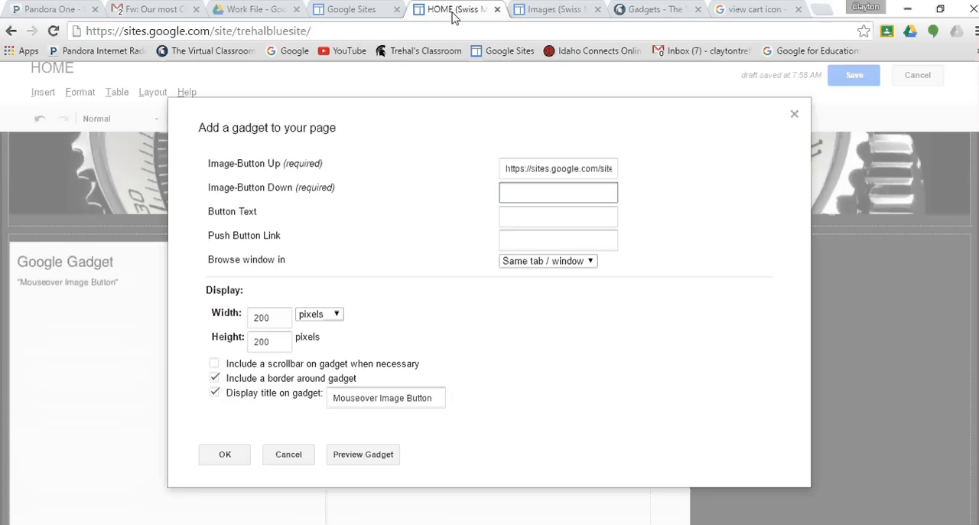
text(%20IWC%20sepia500.png)
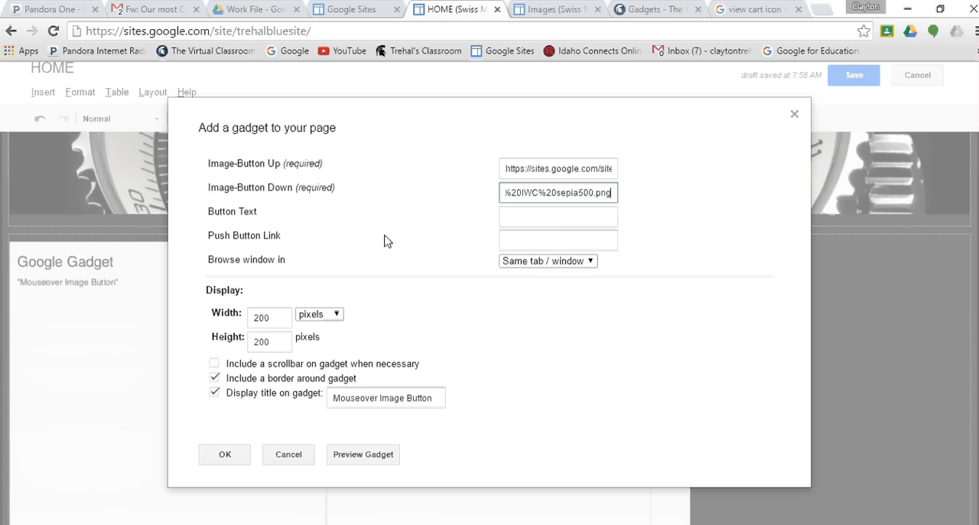
click(557, 217)
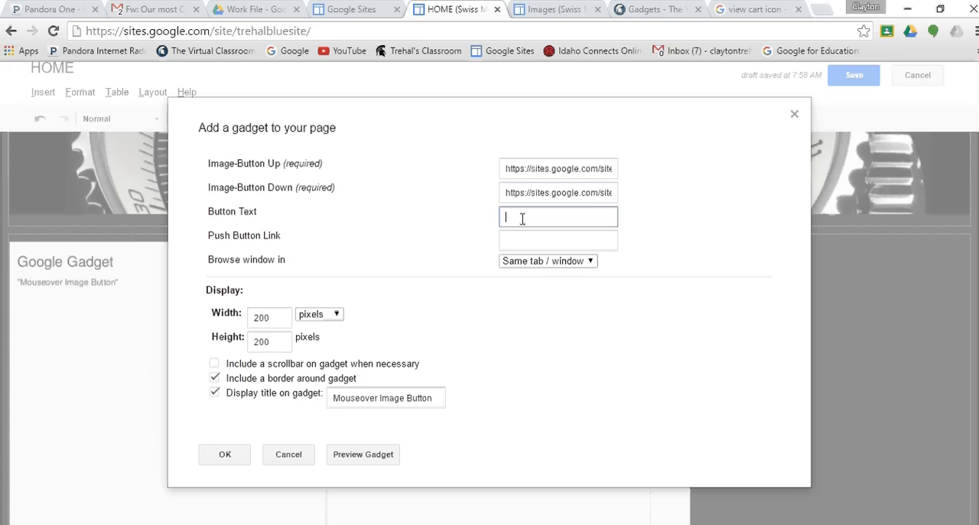
Set the button text to 'CLICK HERE' and choose where the linked page opens
text(CLICK HERE)
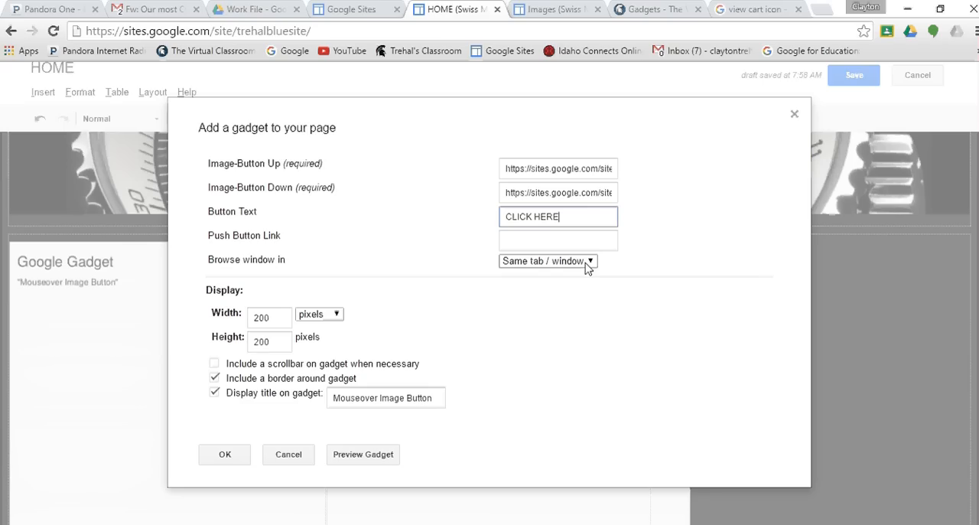
click(546, 260)
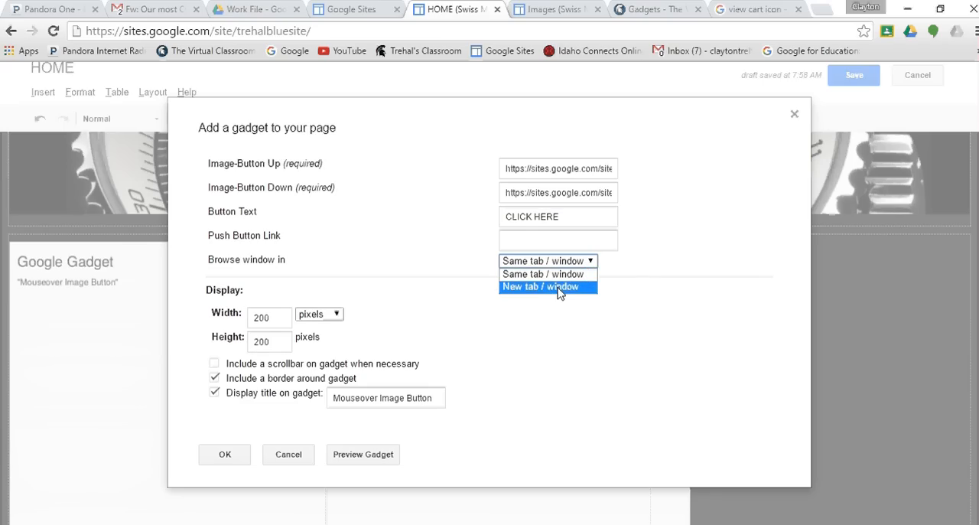
click(542, 274)
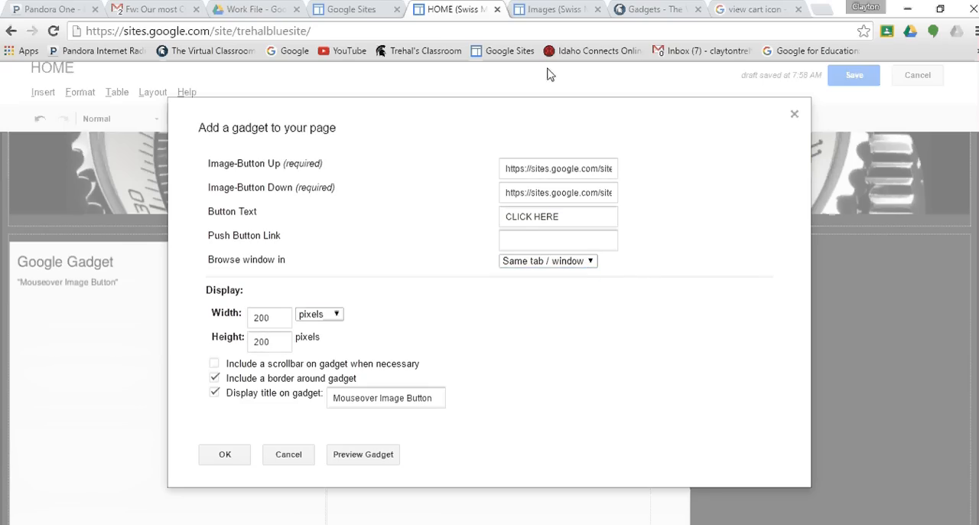
mouse_move(536, 119)
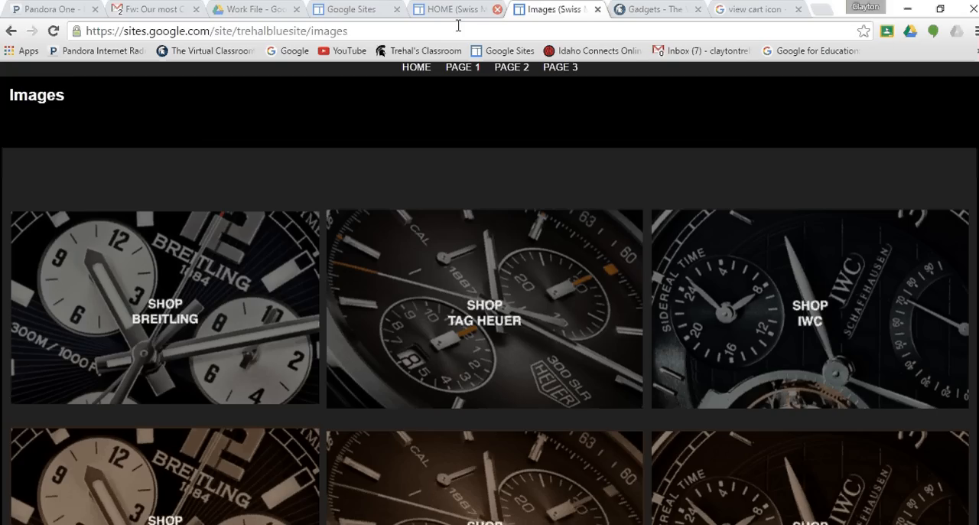
click(214, 31)
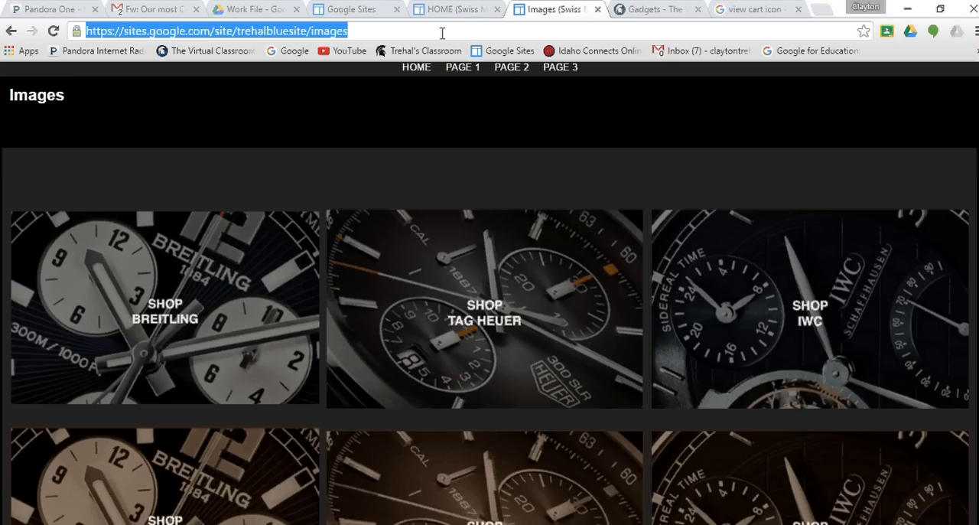
mouse_move(860, 213)
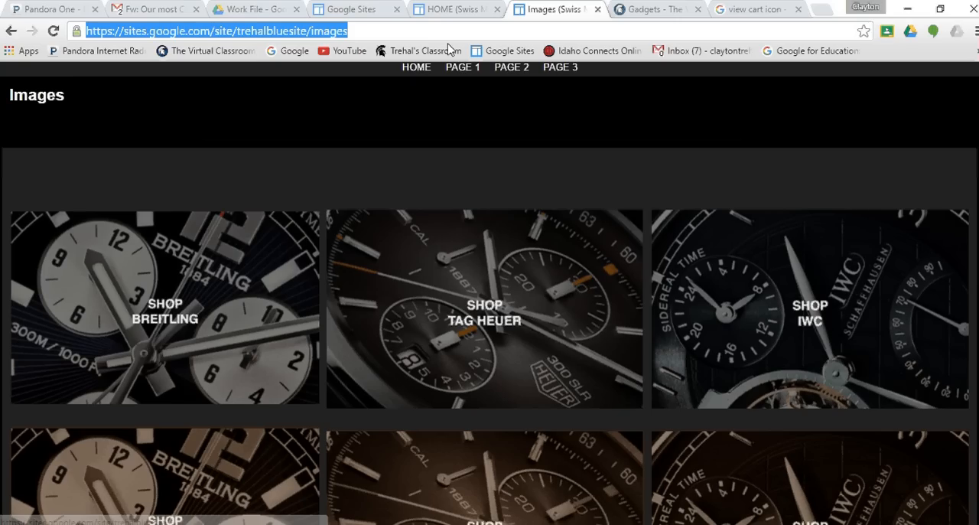
Set the Push Button Link to the Images page '/site/trehalbluesite/images'
click(451, 10)
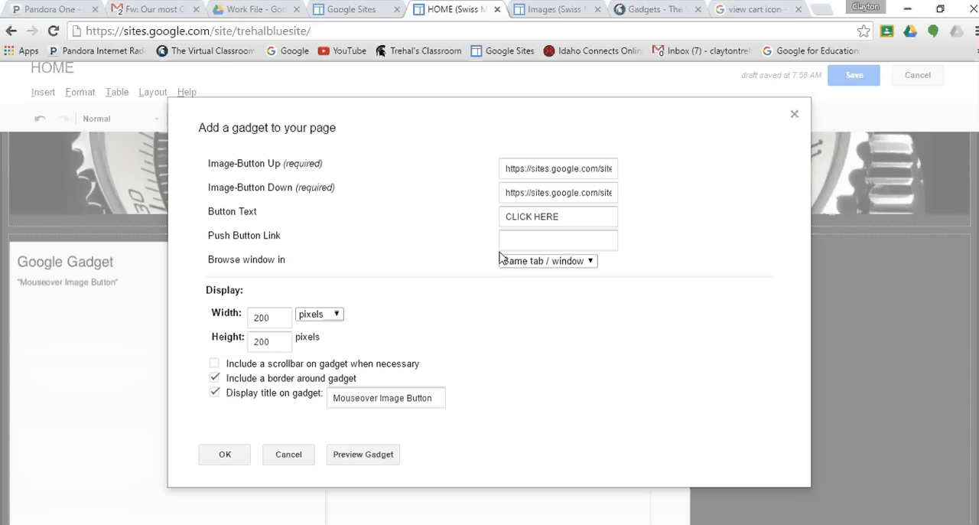
click(557, 240)
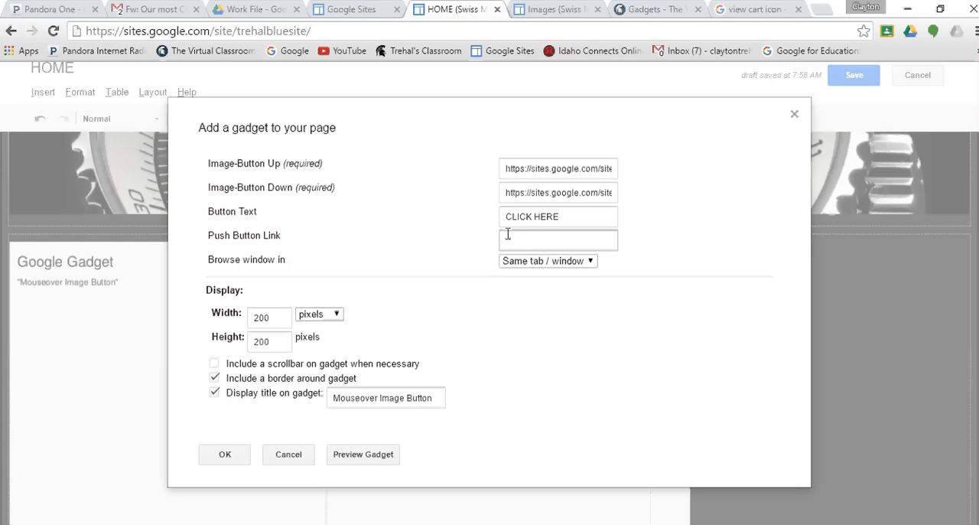
click(559, 240)
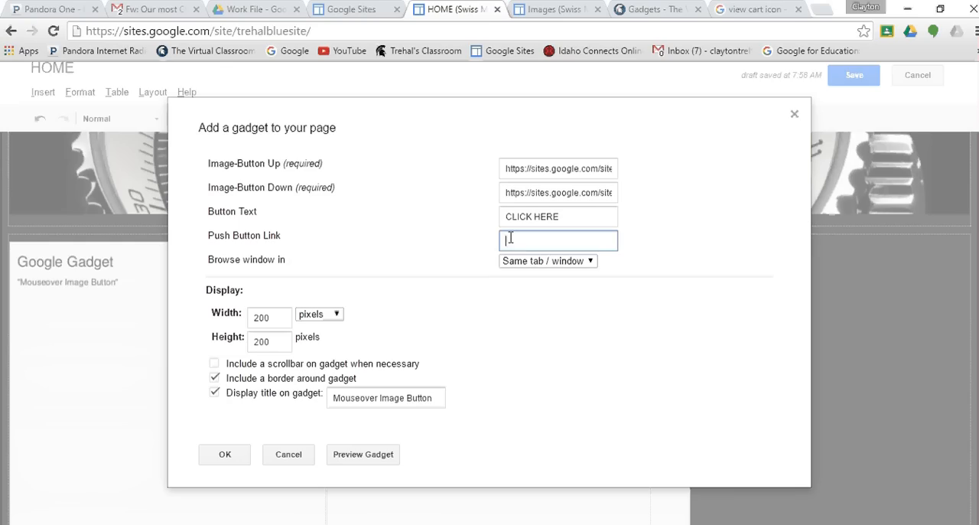
text(/site/trehalbluesite/images)
click(269, 317)
text(100)
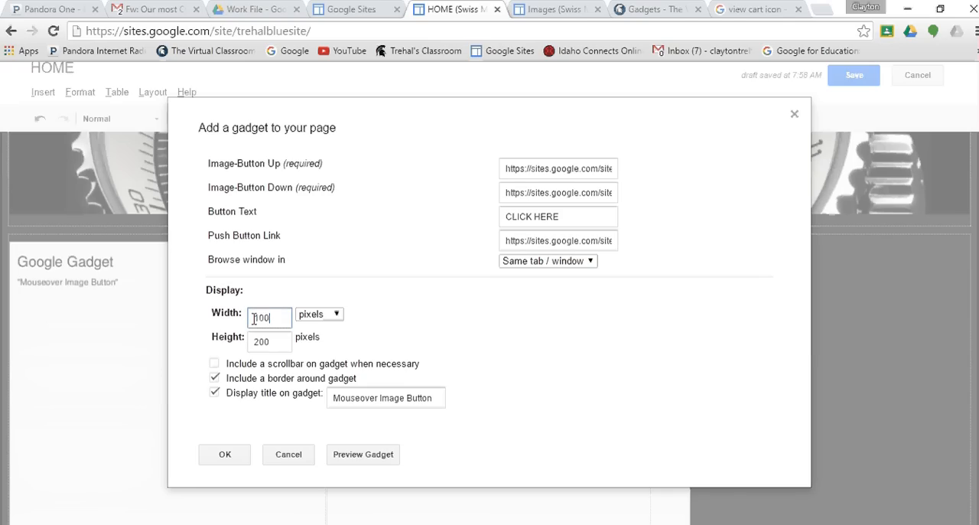
Set width 100 percent and height 400 pixels, with border and gadget title turned off
click(318, 314)
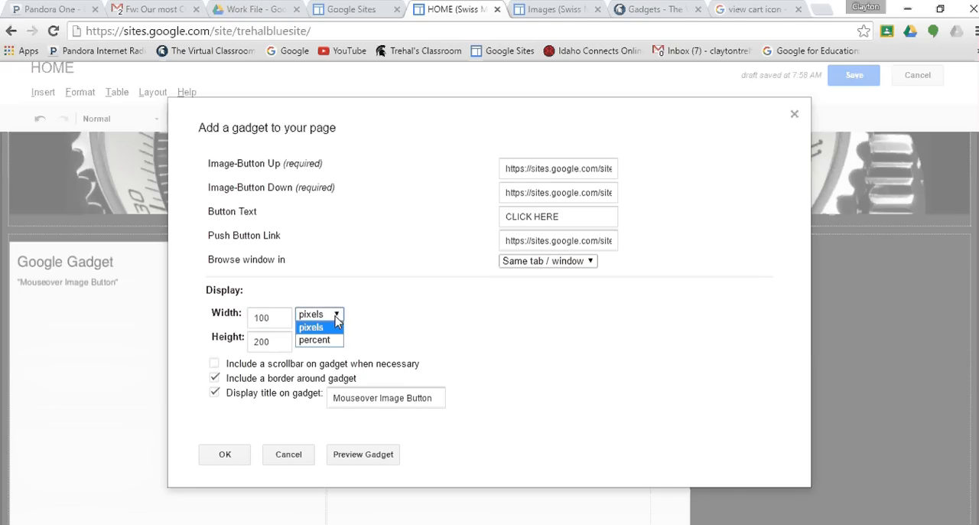
click(314, 340)
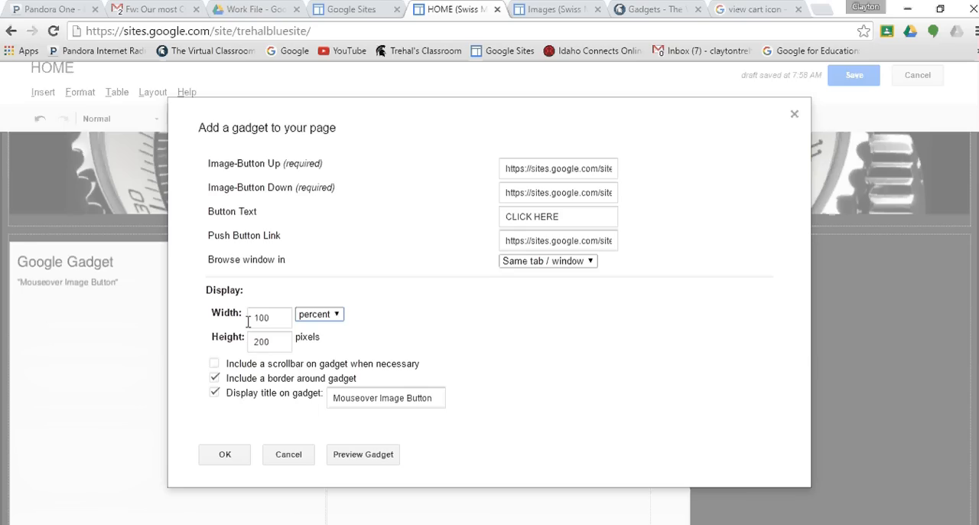
click(270, 342)
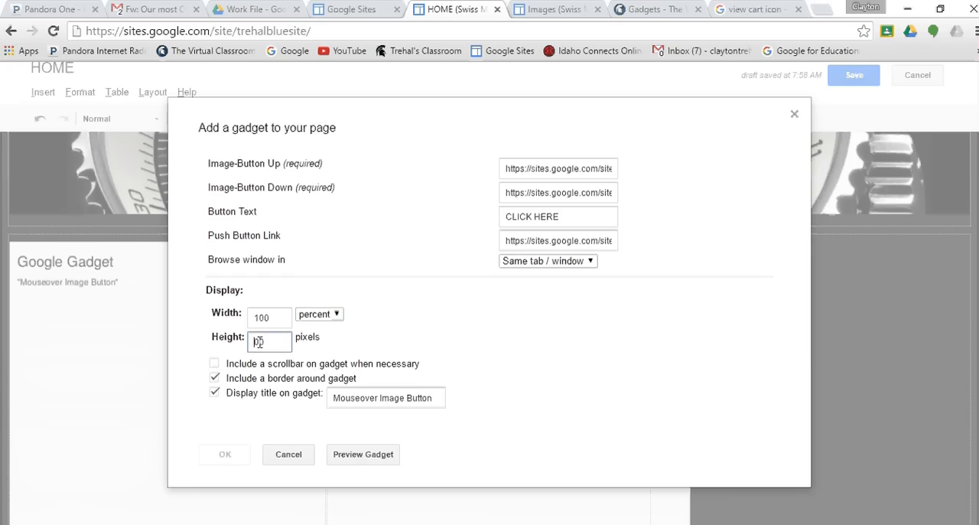
text(400)
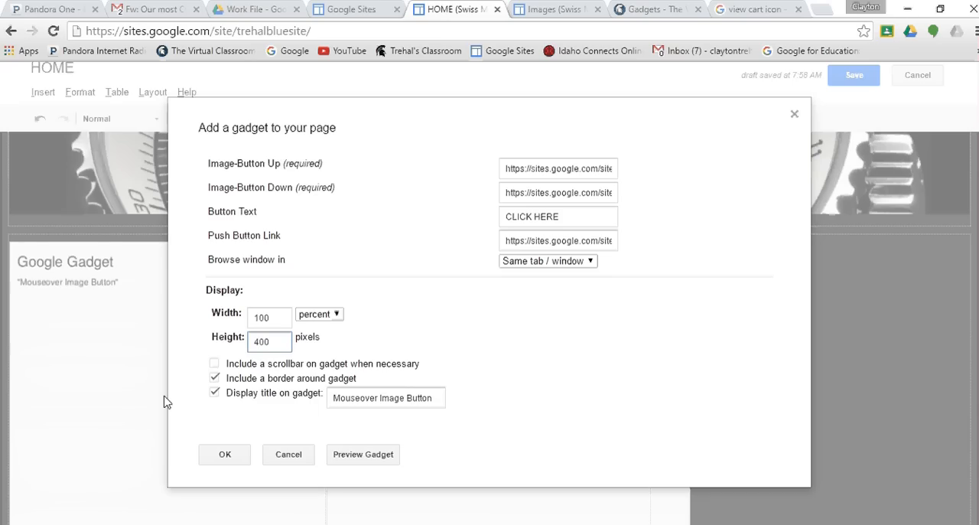
click(263, 341)
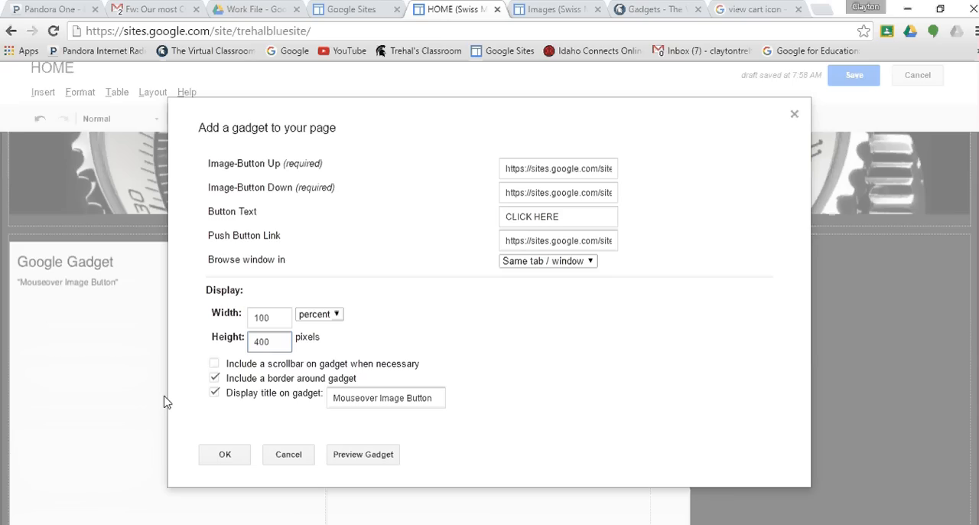
click(269, 342)
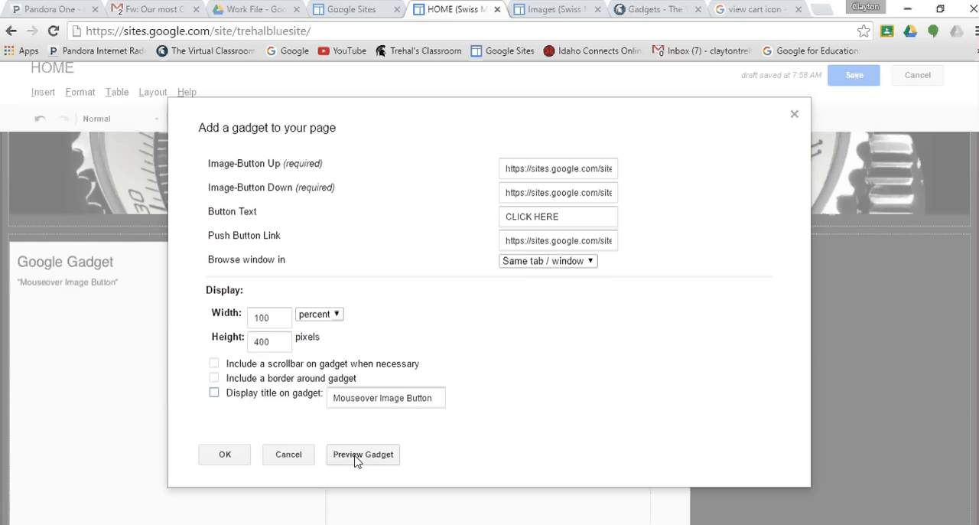
Preview the Shop IWC mouseover button gadget and confirm OK to insert it into the home page
click(363, 453)
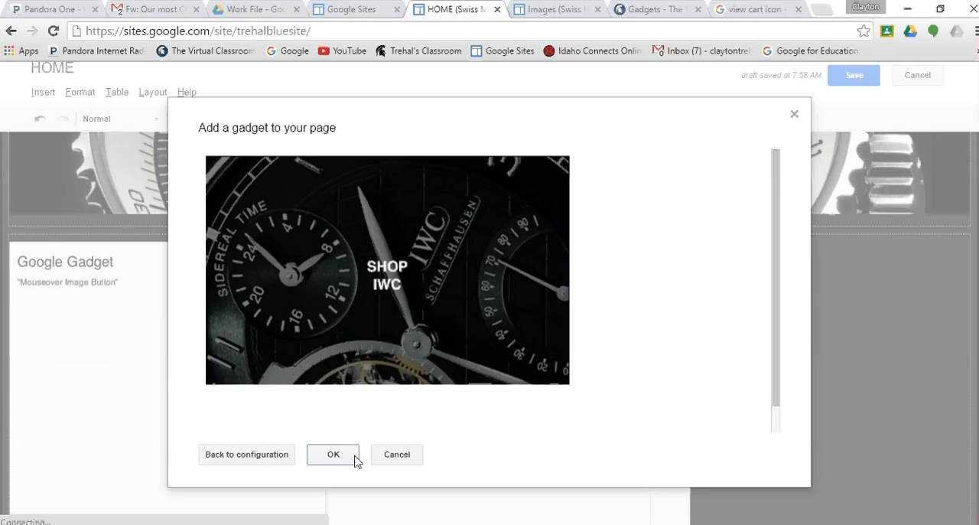
mouse_move(441, 337)
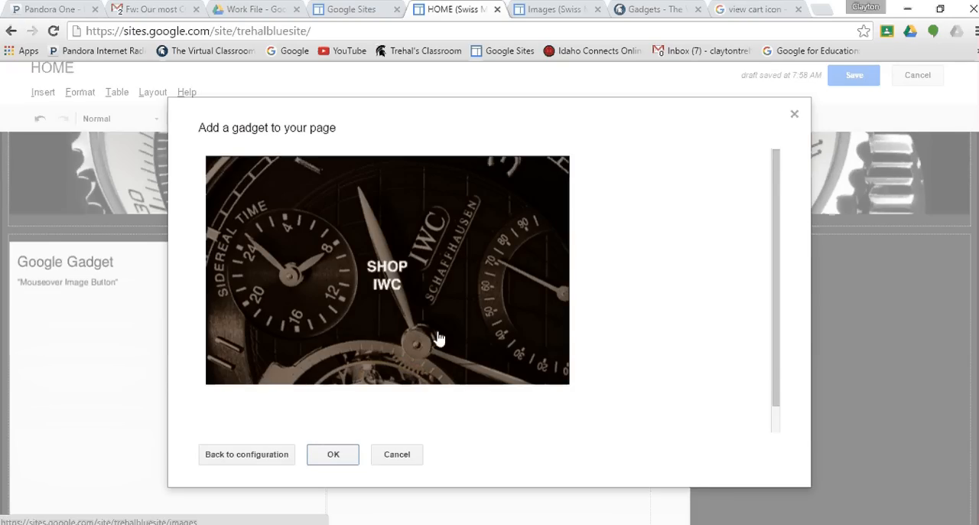
mouse_move(441, 325)
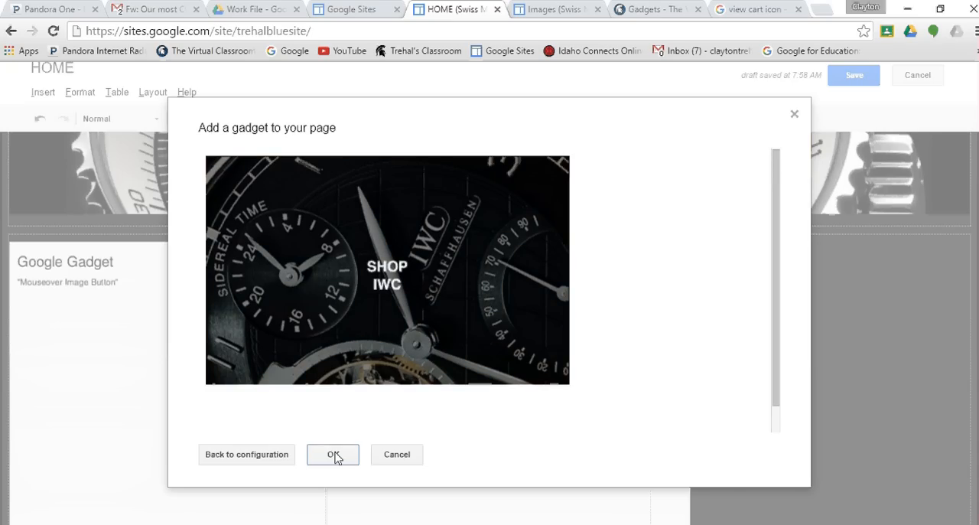
click(334, 453)
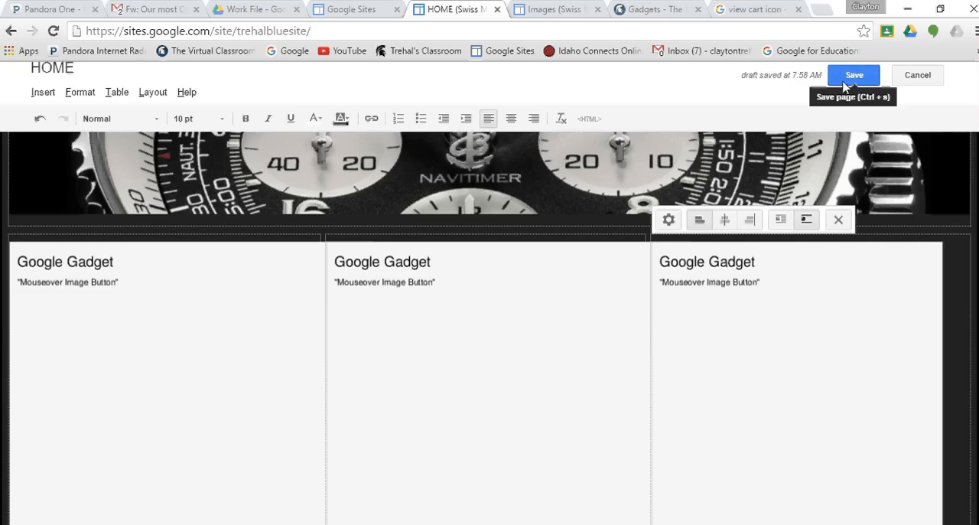
Save the home page edits and review the three Shop brand tiles on the live page
click(854, 75)
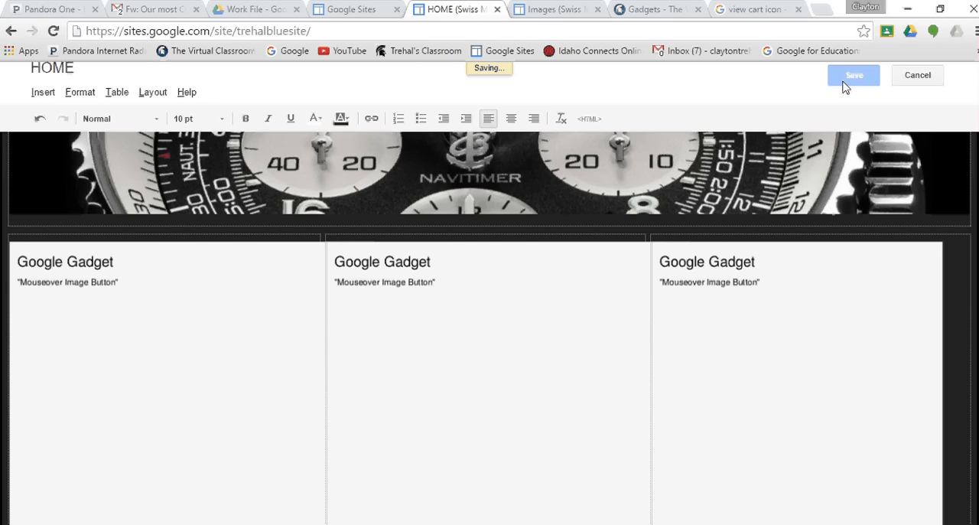
click(854, 75)
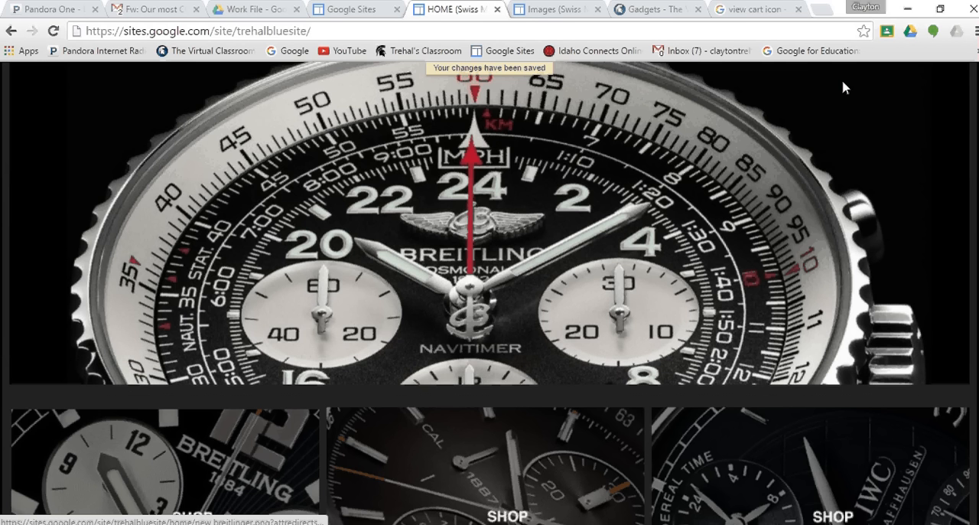
scroll(down, 3)
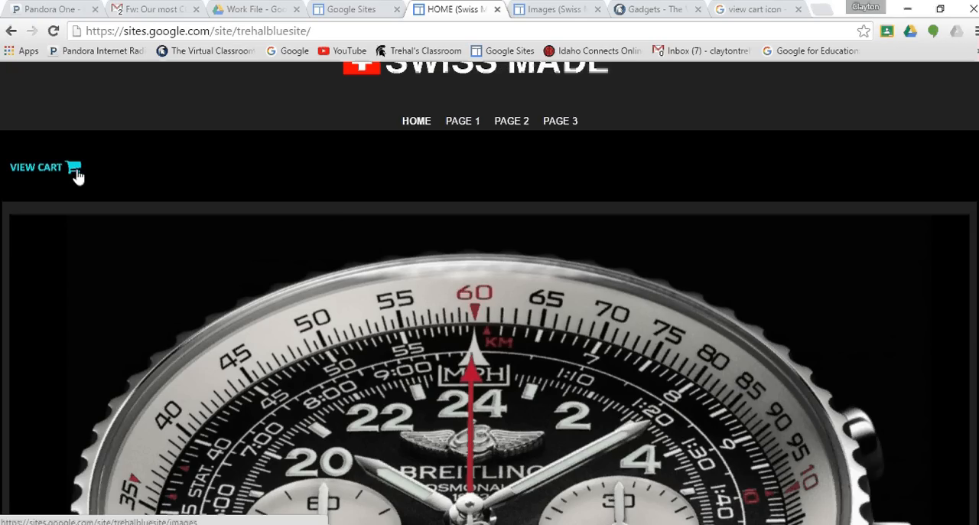
mouse_move(173, 174)
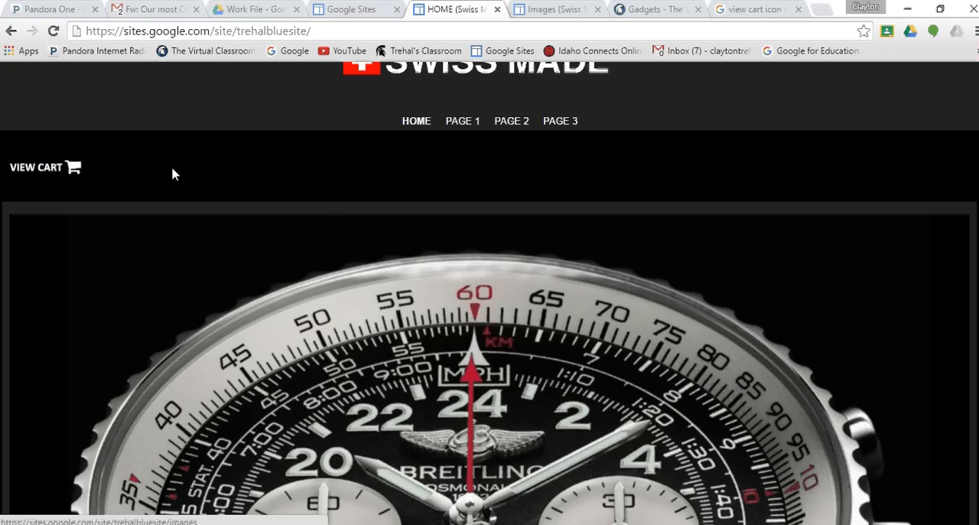
mouse_move(239, 182)
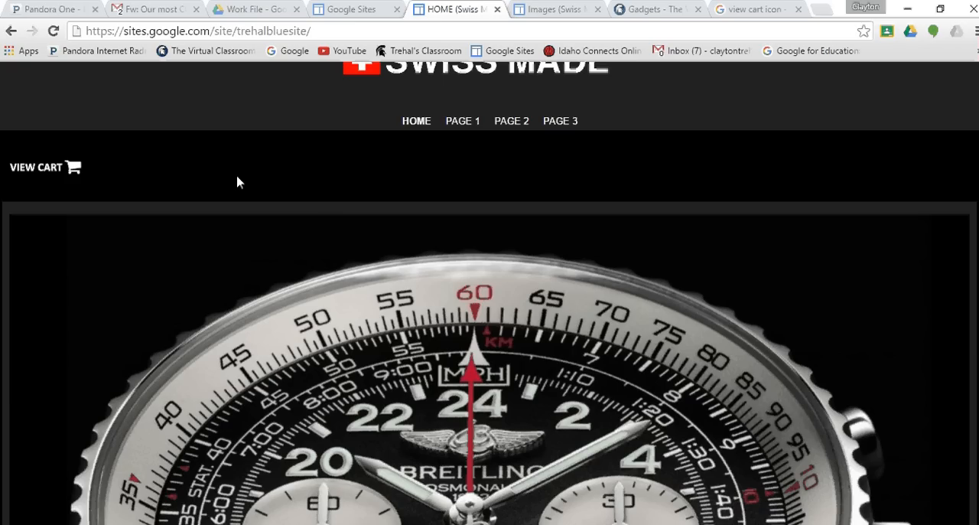
mouse_move(44, 166)
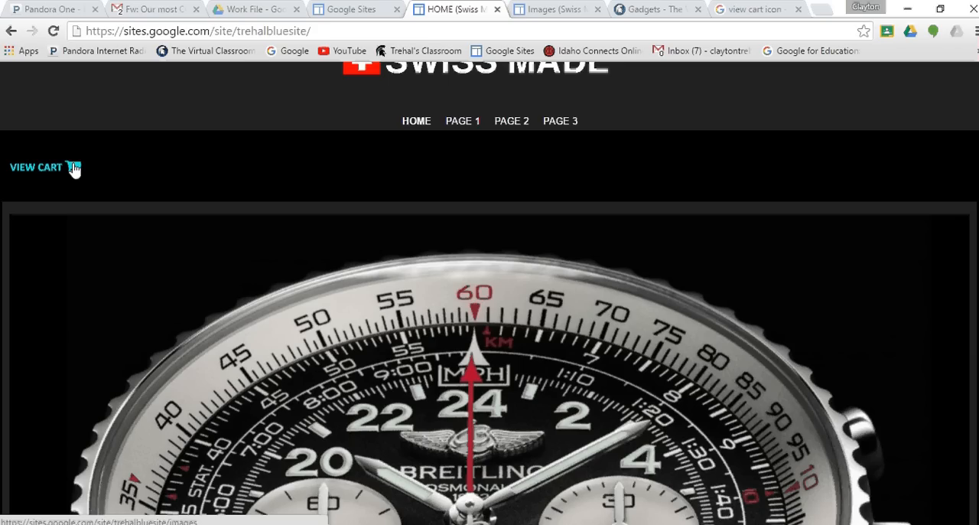
mouse_move(511, 8)
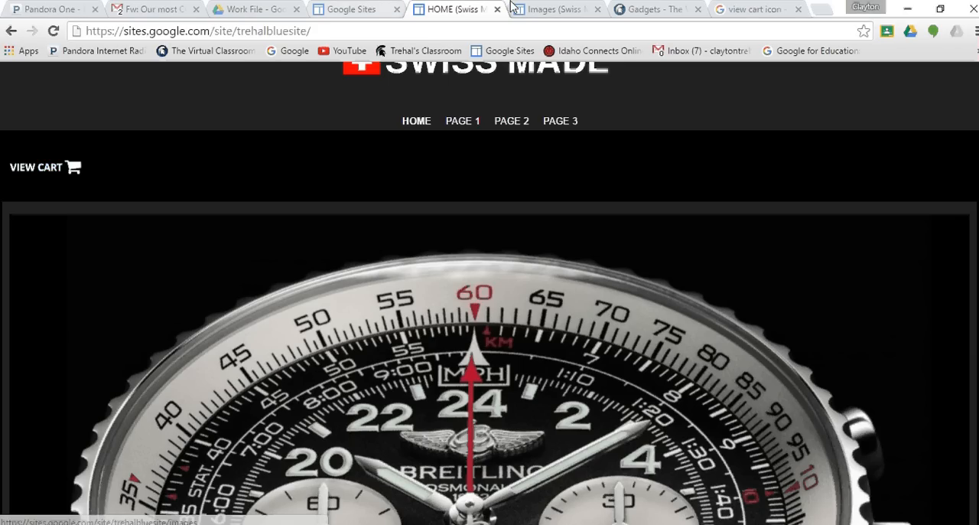
Switch to the workshop's Gadgets page showing the image mouseover gadget example
click(650, 9)
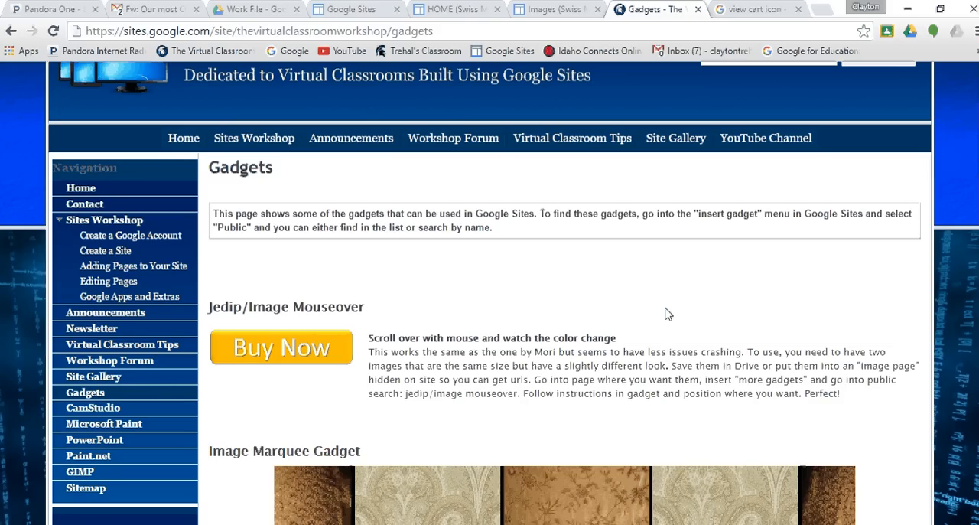
mouse_move(281, 346)
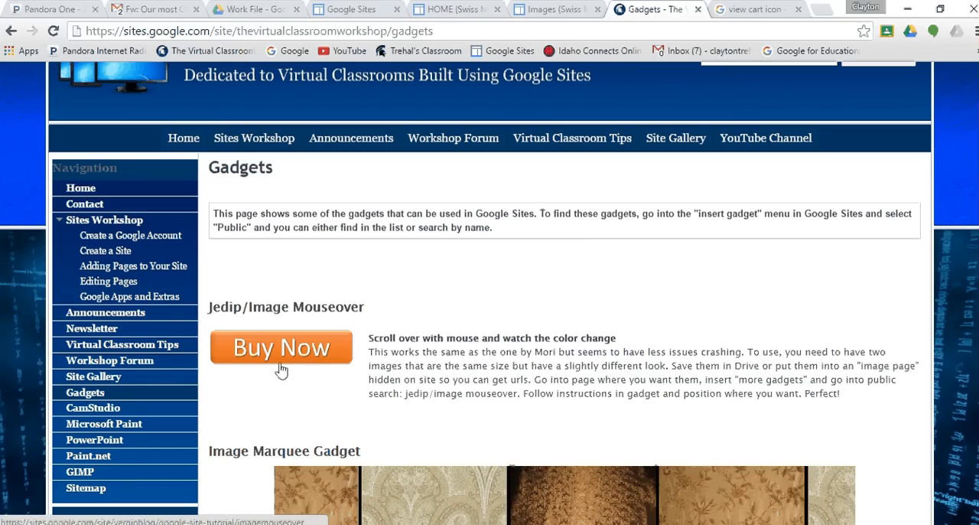